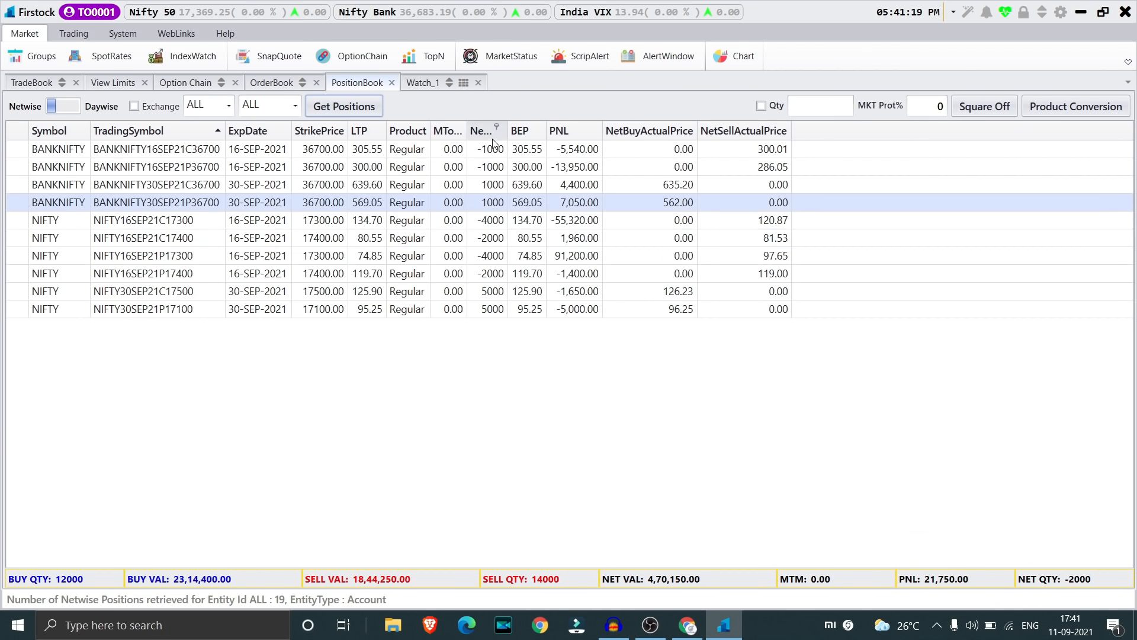
Review Firstock's PositionBook of NIFTY and BANKNIFTY options, then view the NSE option chain
click(483, 130)
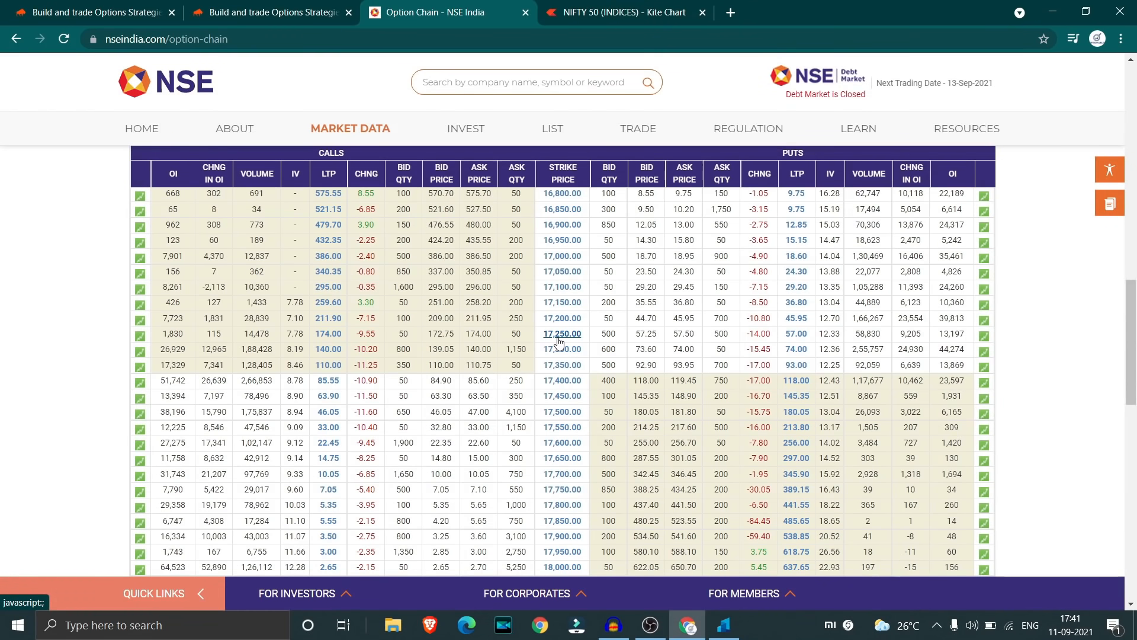
Scroll through the NIFTY option chain strikes on nseindia.com, then view the NIFTY 50 Kite chart
scroll(down, 3)
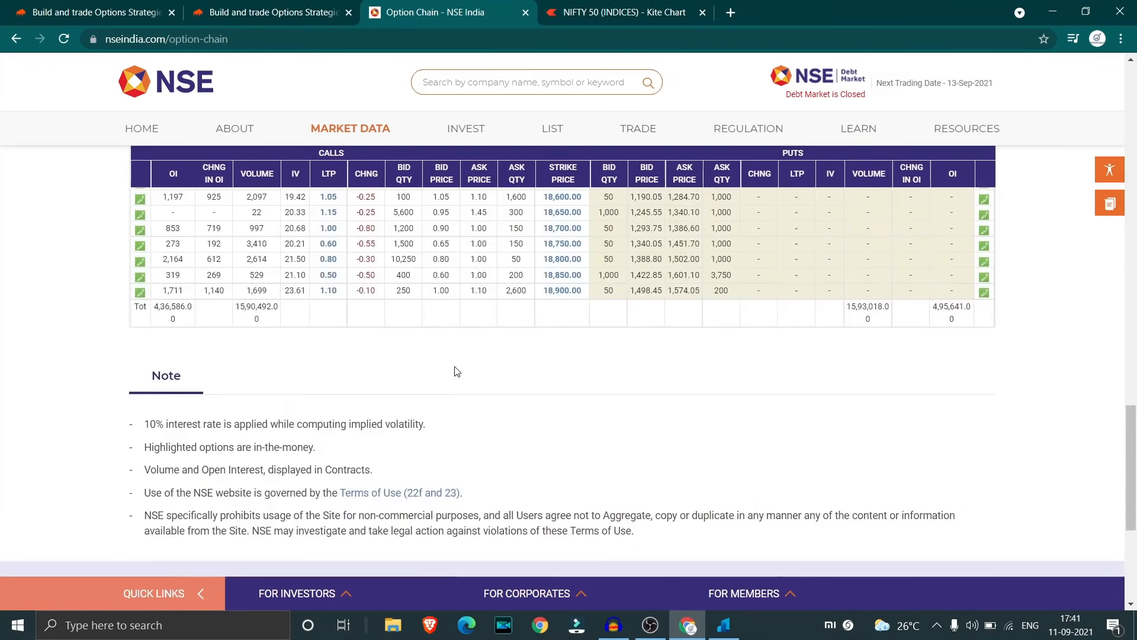
mouse_move(488, 307)
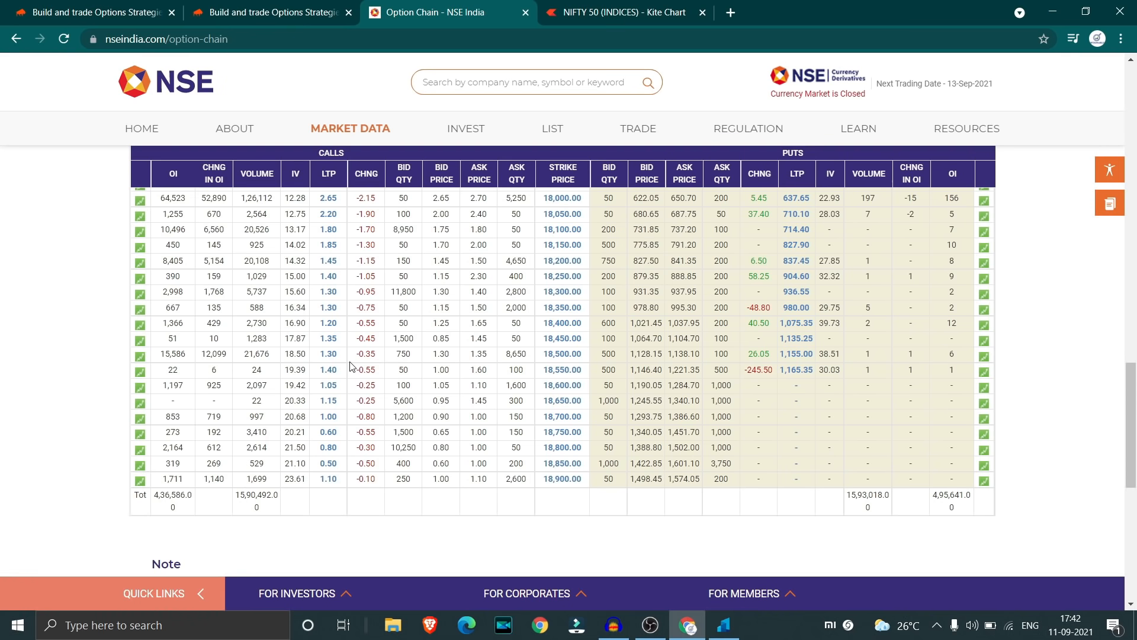
mouse_move(234, 317)
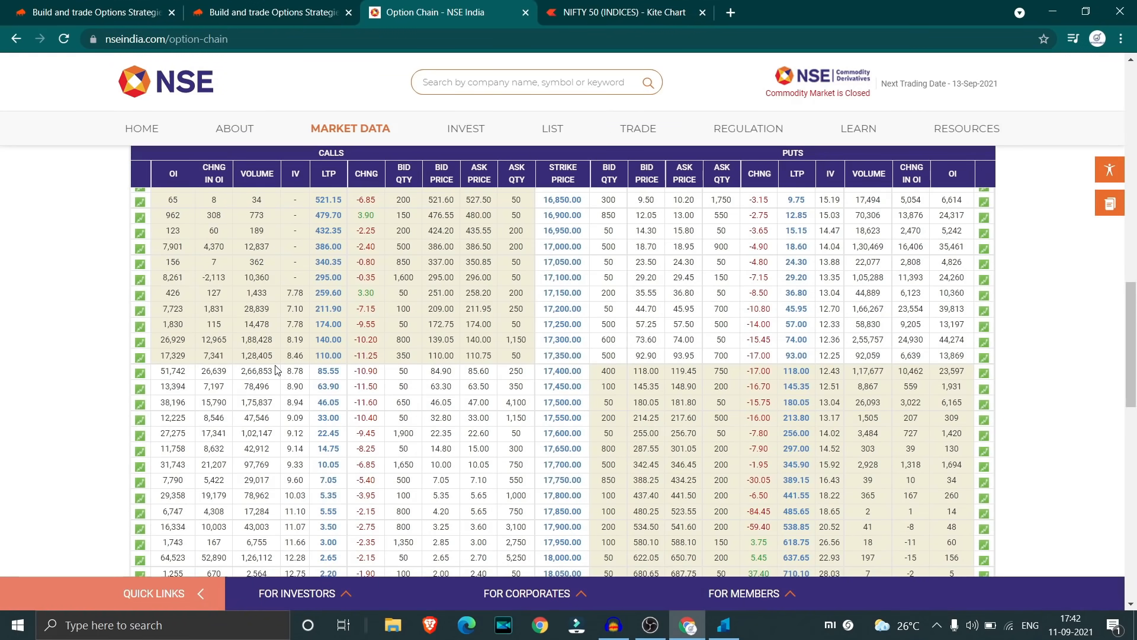
mouse_move(636, 325)
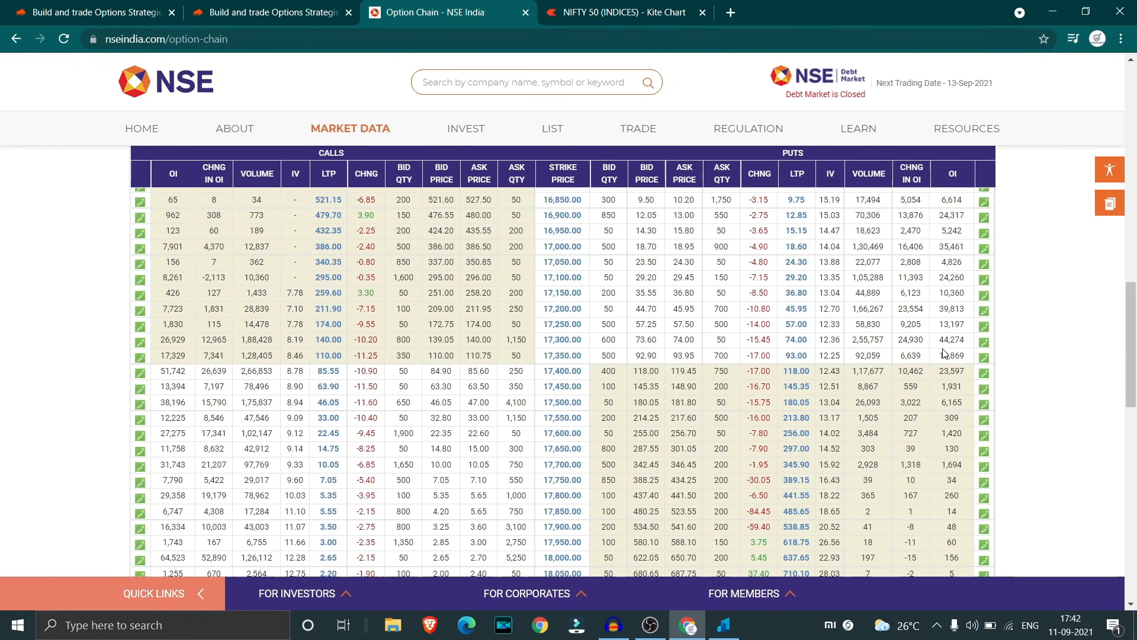
mouse_move(948, 350)
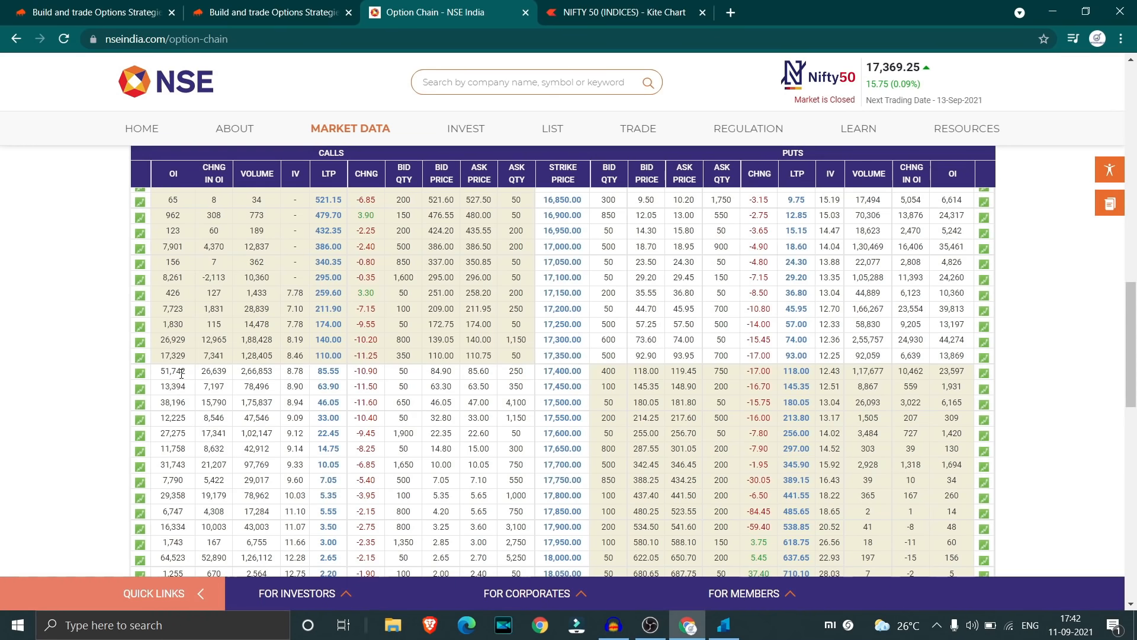
mouse_move(197, 415)
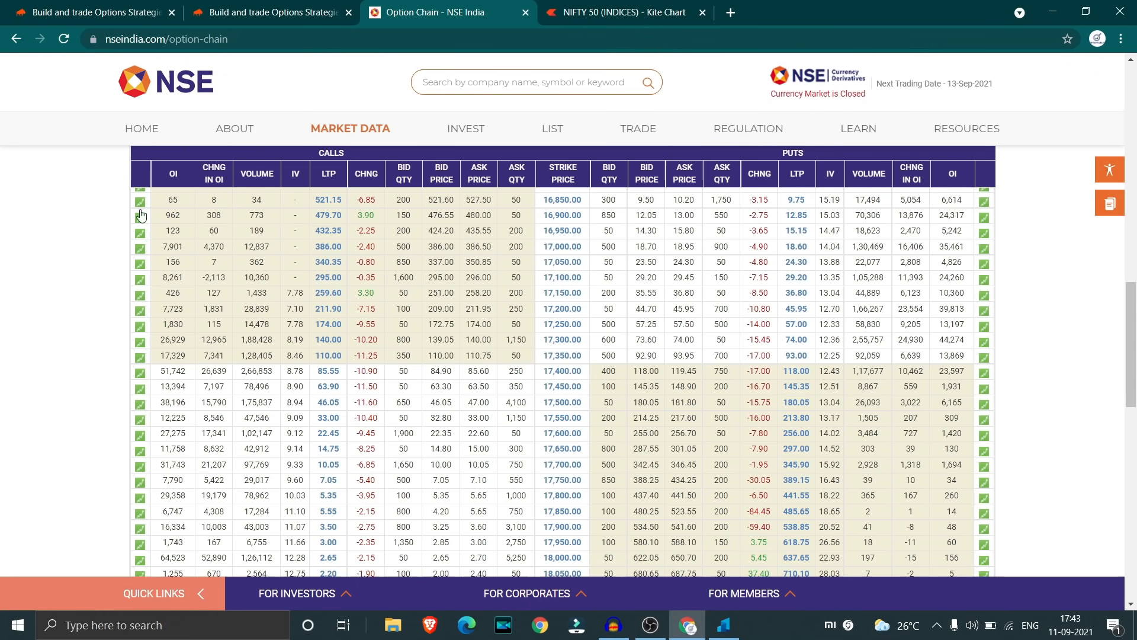
click(633, 12)
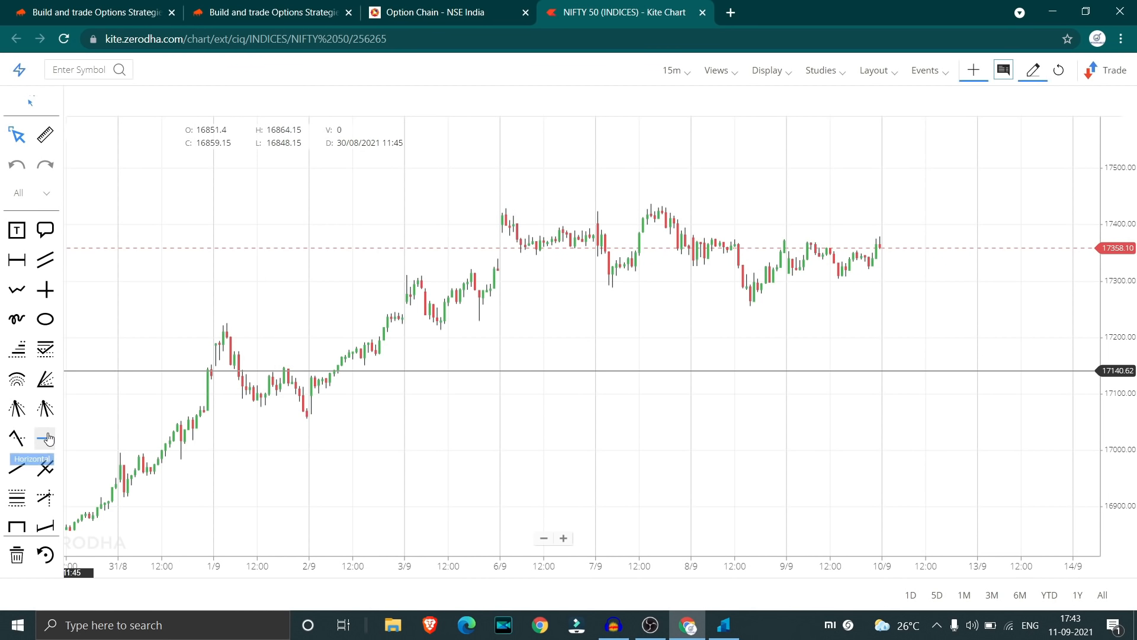
Mark horizontal levels near 17198 and 17498 on the NIFTY chart, then view Sensibull
click(46, 436)
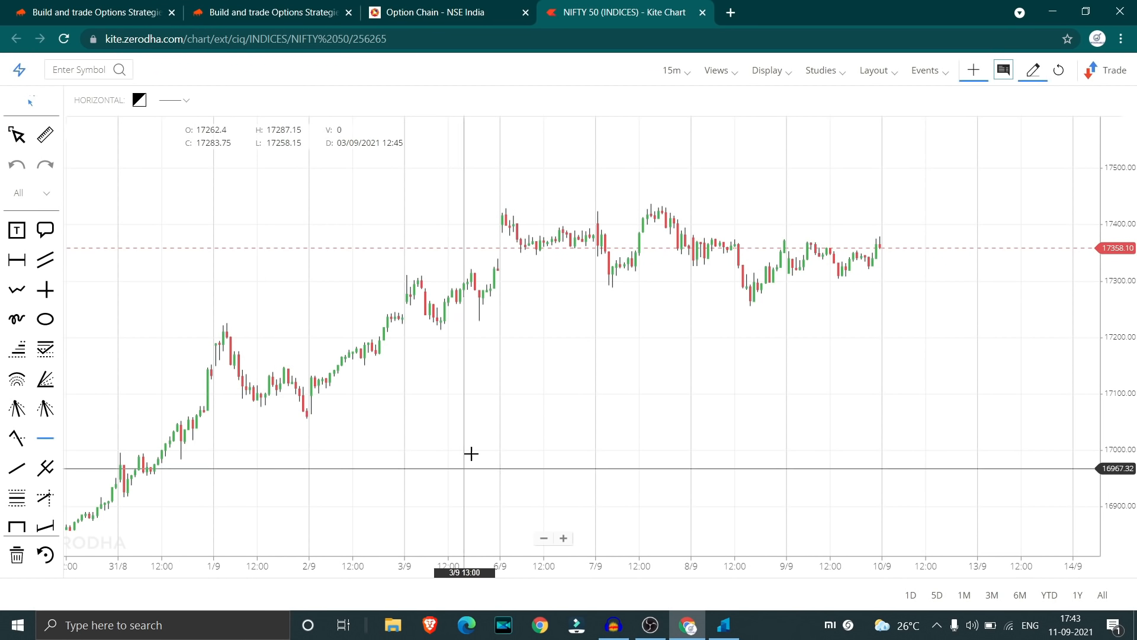
mouse_move(478, 339)
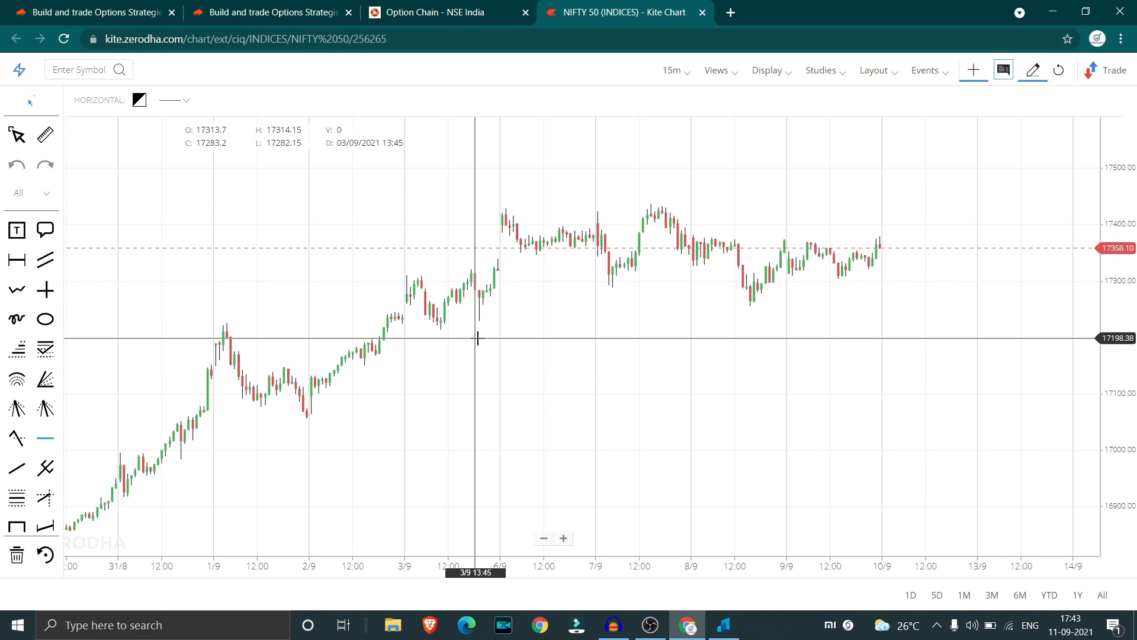
mouse_move(516, 190)
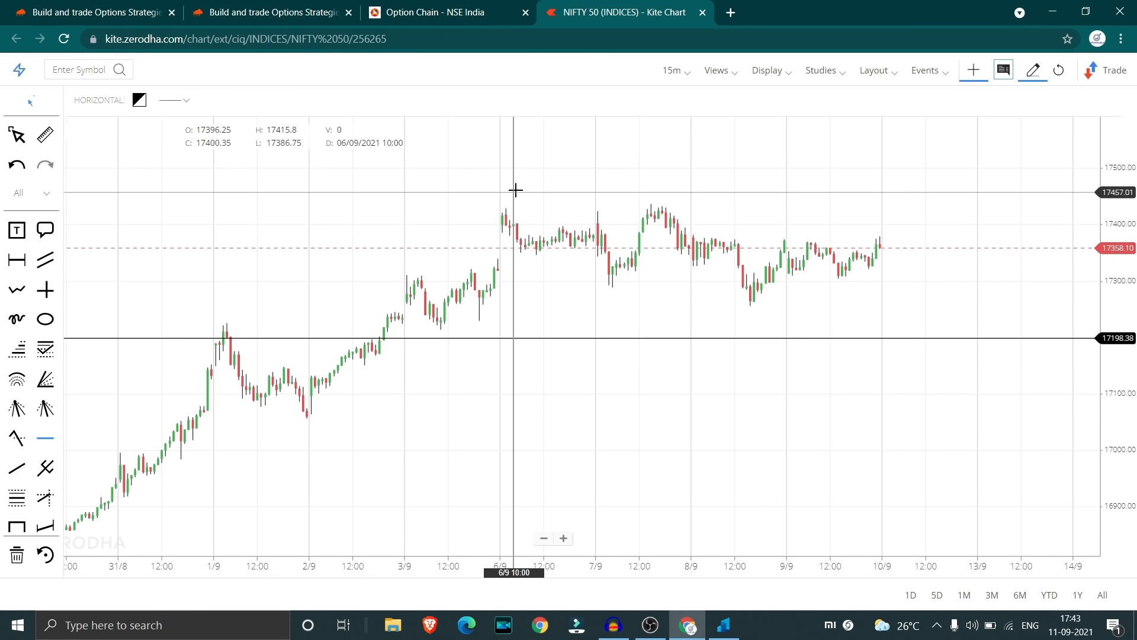
drag(515, 192, 515, 221)
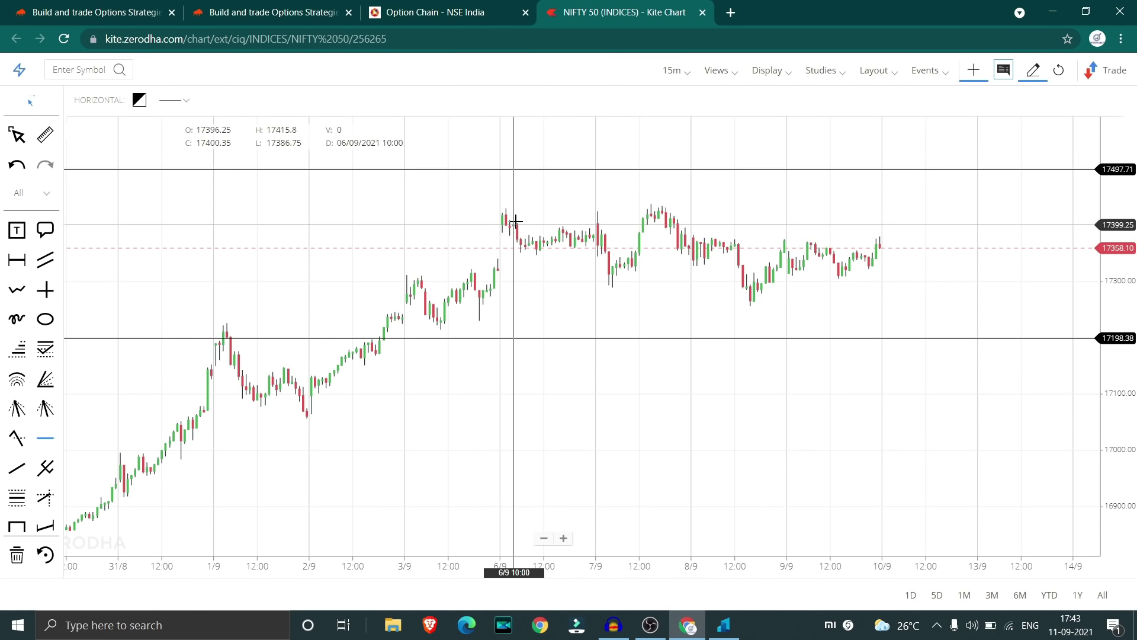
mouse_move(745, 241)
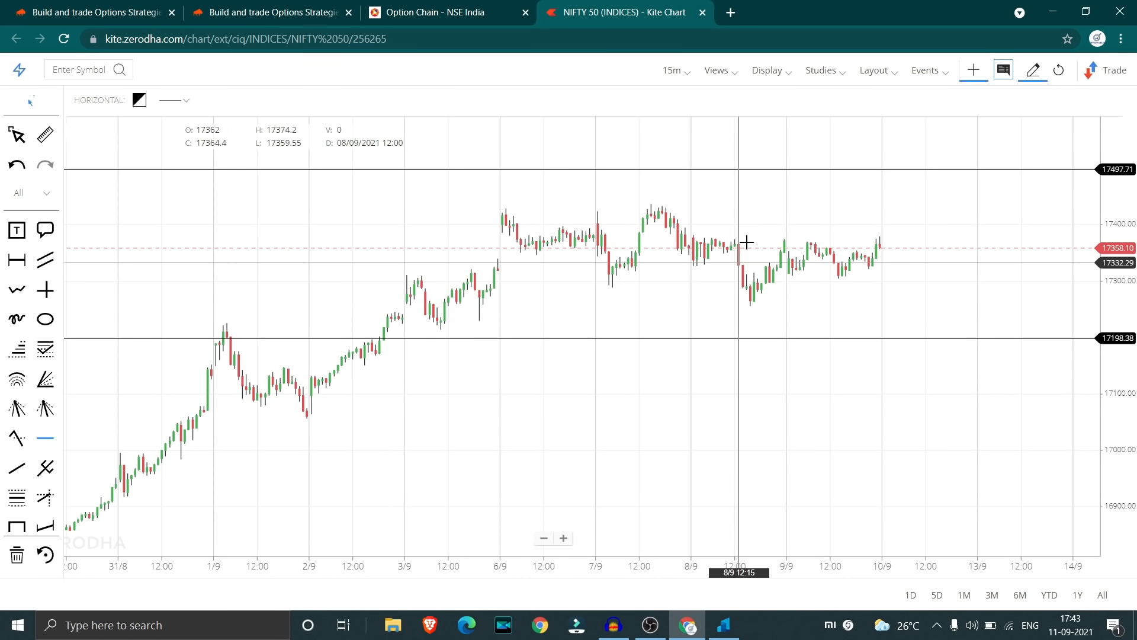
mouse_move(948, 278)
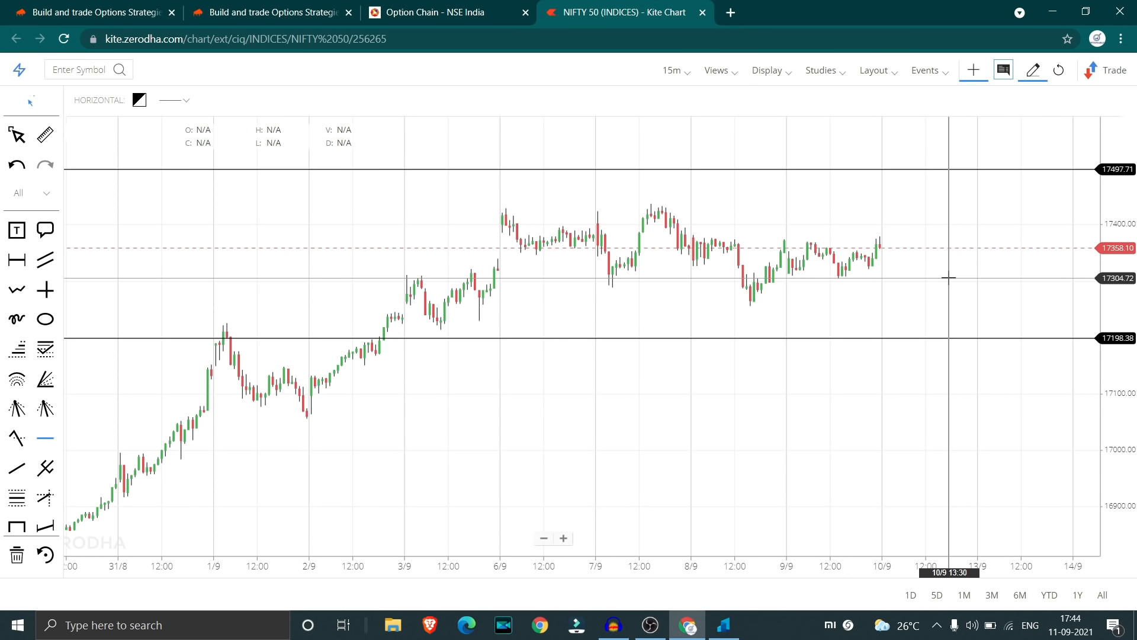
click(88, 11)
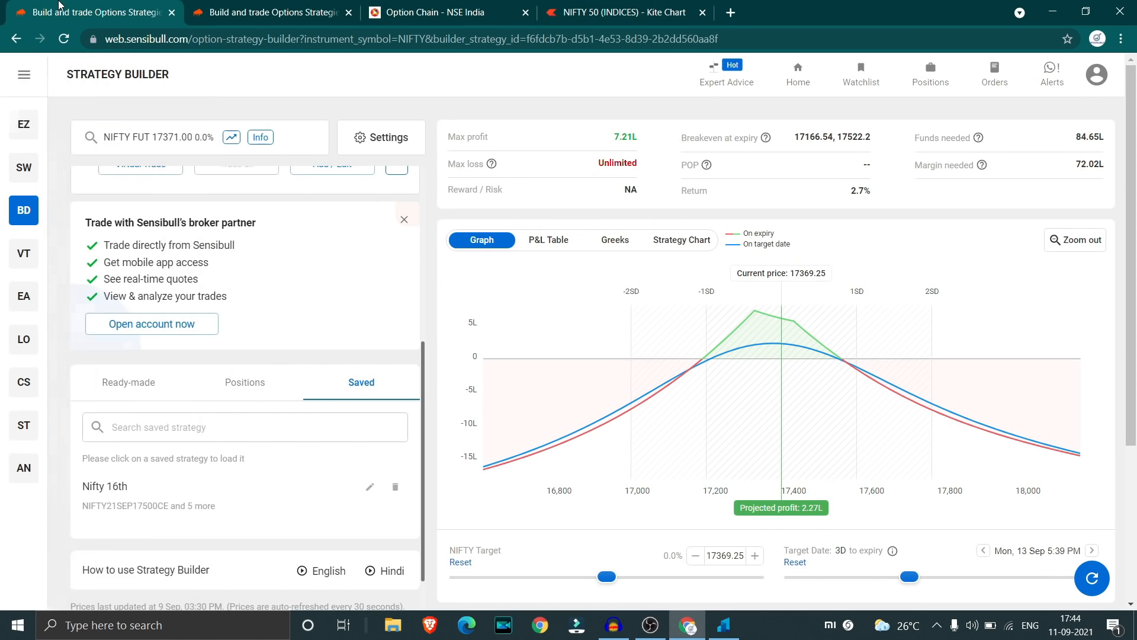
Show the six-leg NIFTY calendar straddle trades: short 16 Sep 17300/17400, long 30 Sep 17100 PE and 17500 CE
click(24, 75)
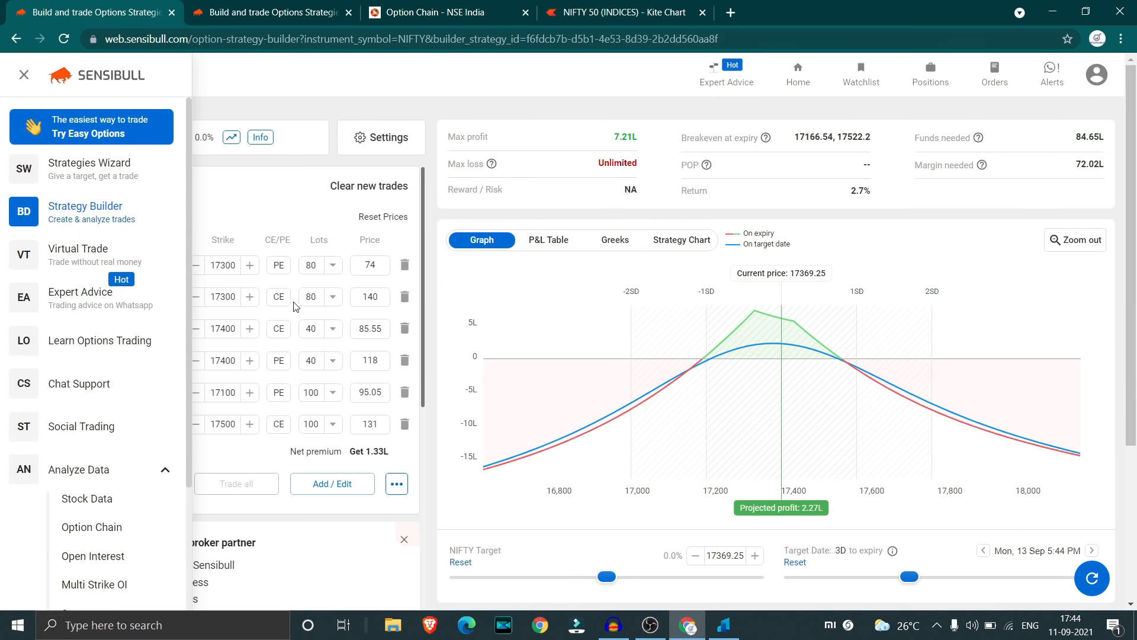
click(24, 74)
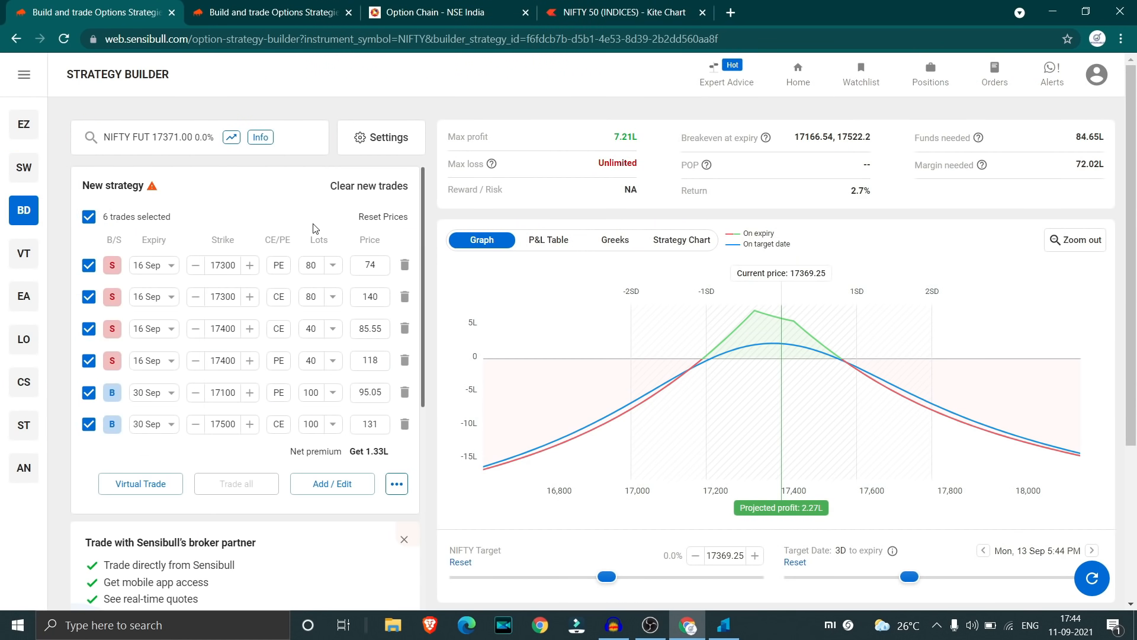
mouse_move(251, 265)
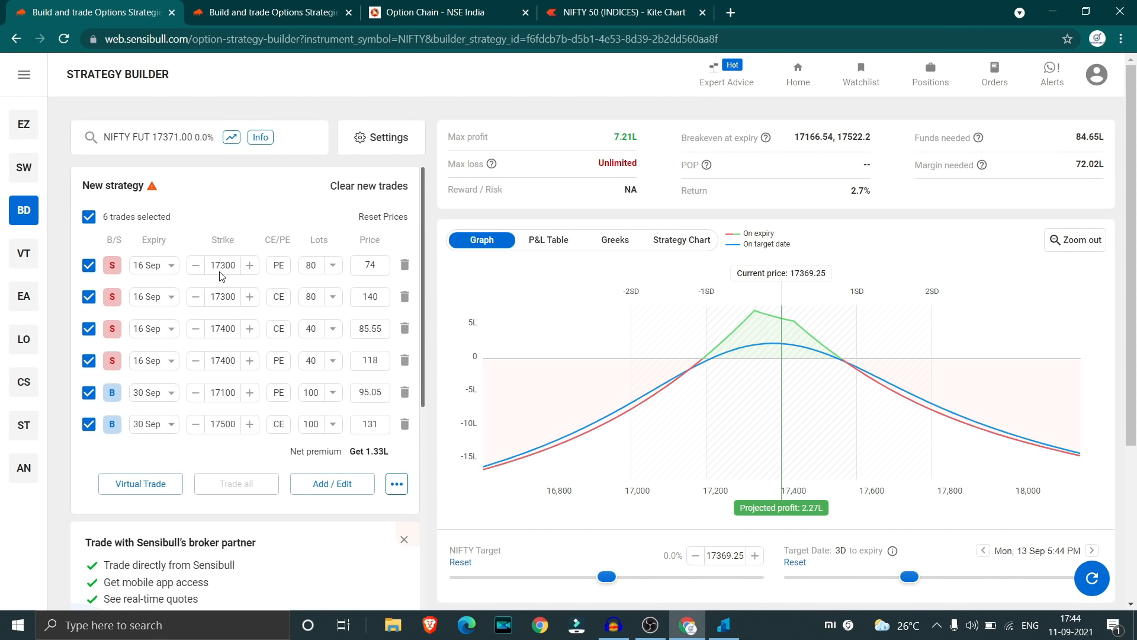
mouse_move(302, 279)
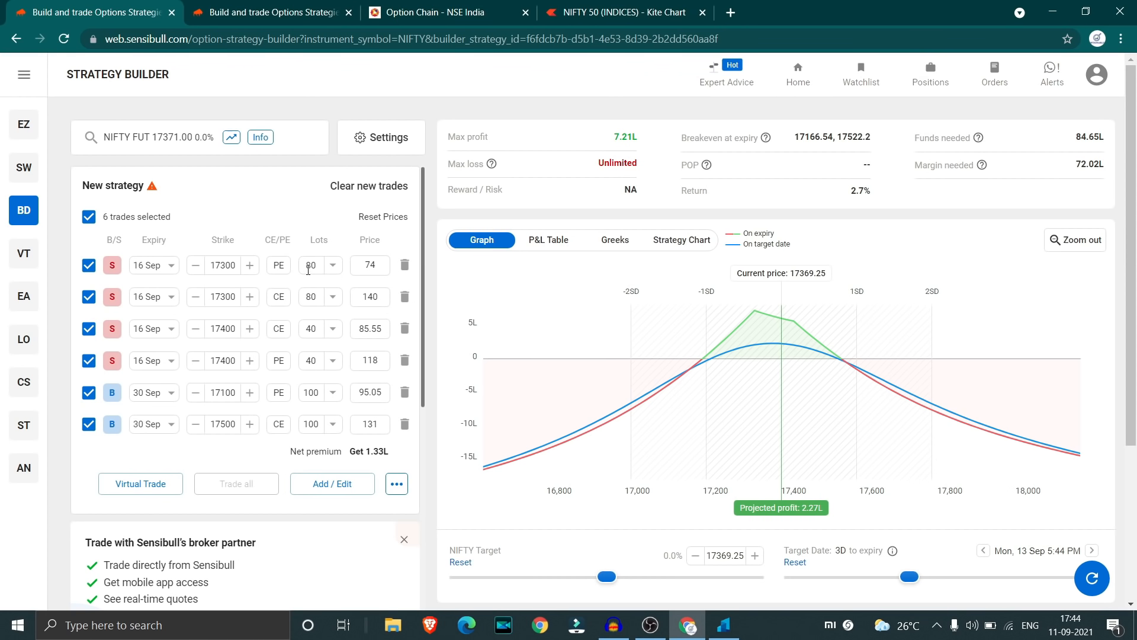
mouse_move(292, 279)
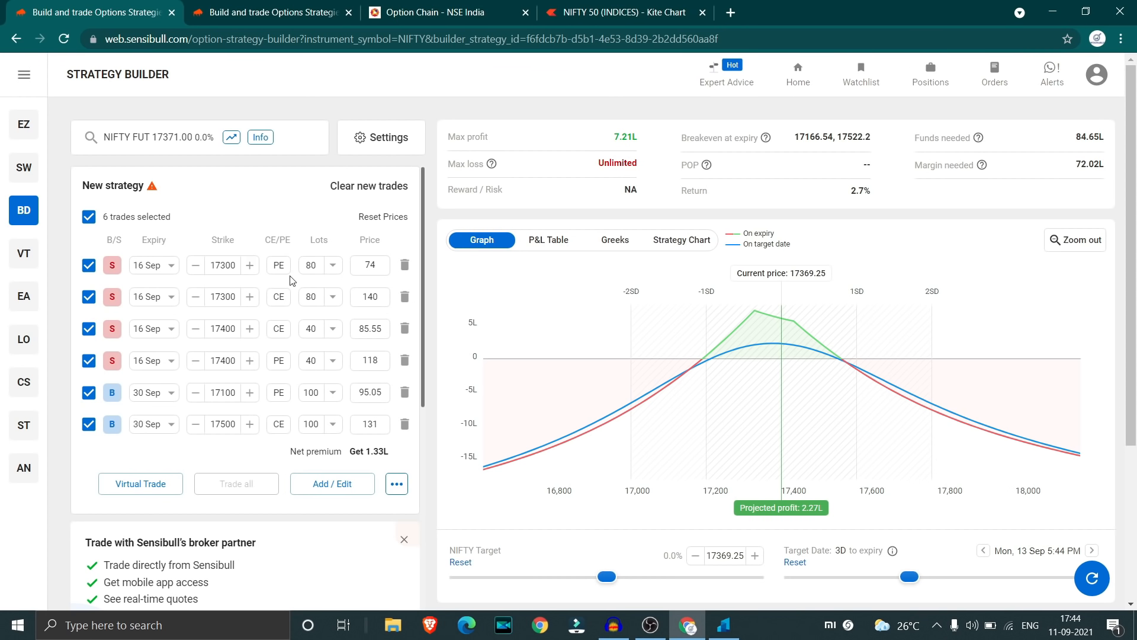
mouse_move(762, 330)
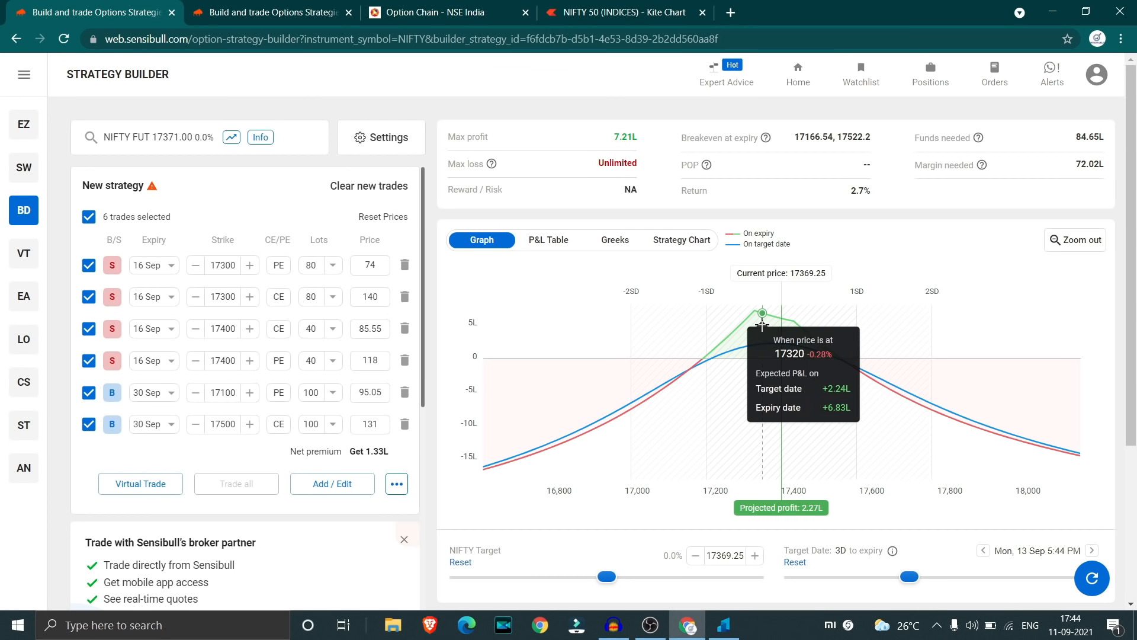
mouse_move(306, 348)
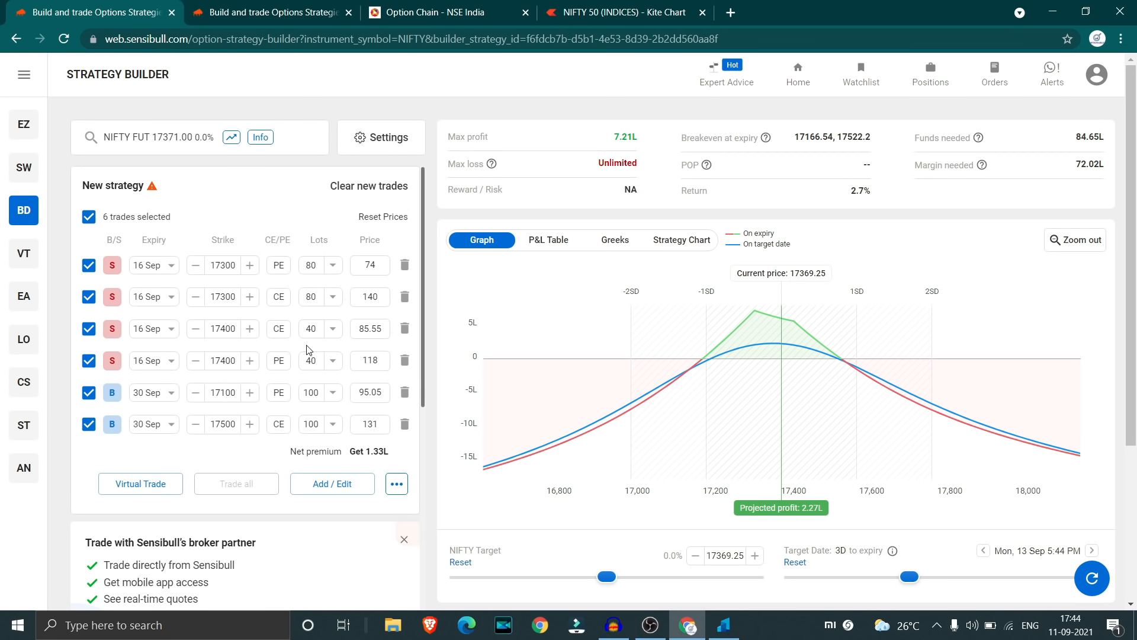
mouse_move(327, 331)
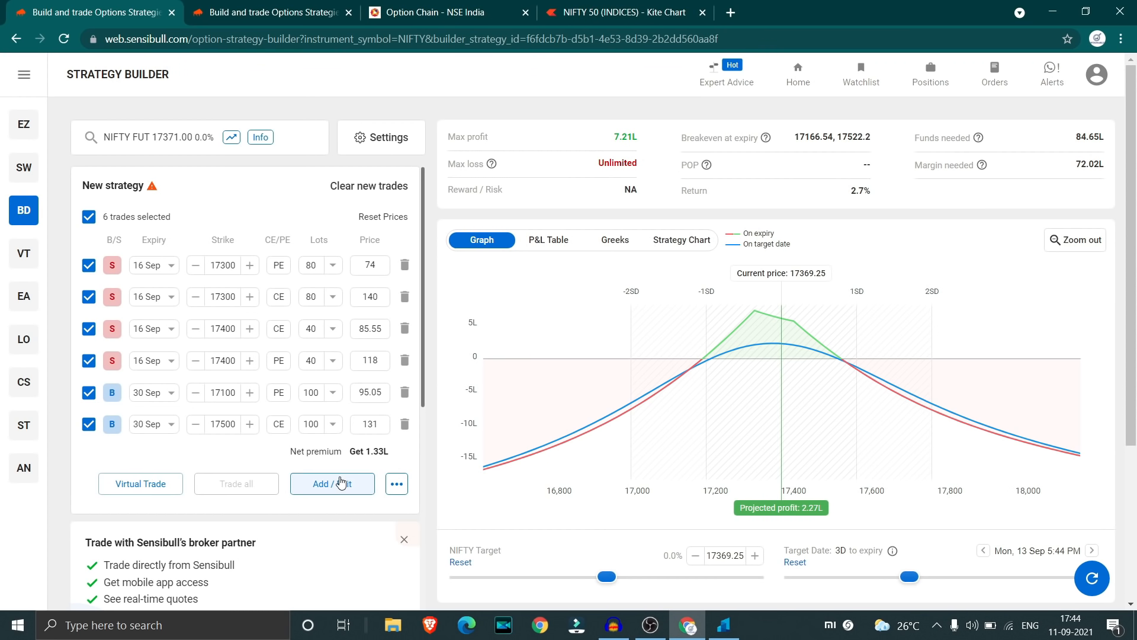
click(332, 484)
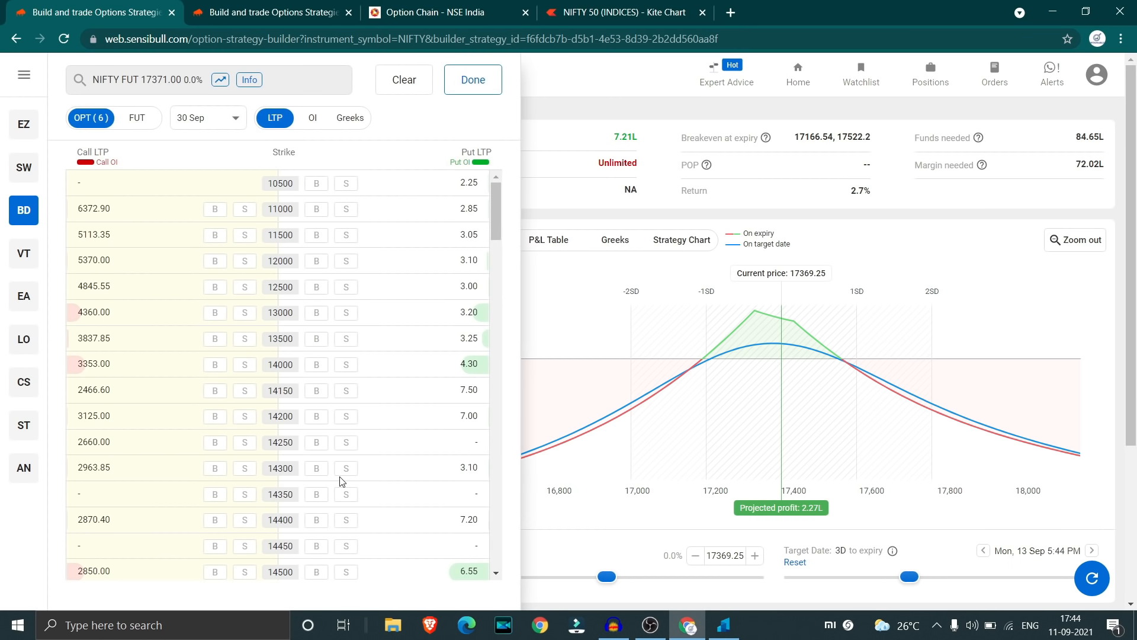
click(209, 117)
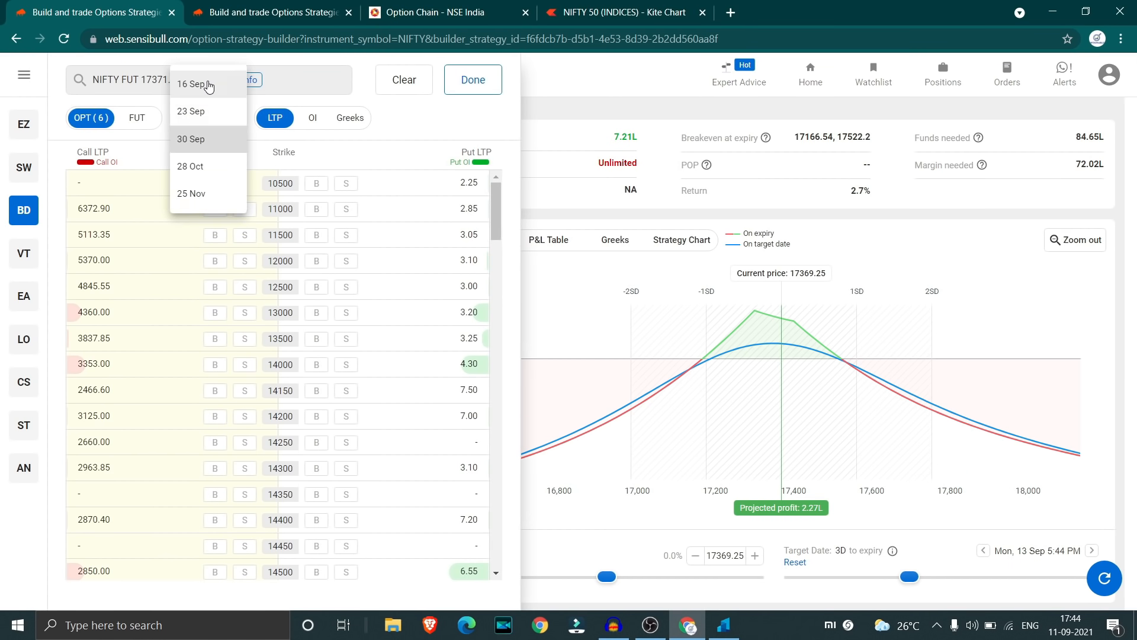
click(191, 83)
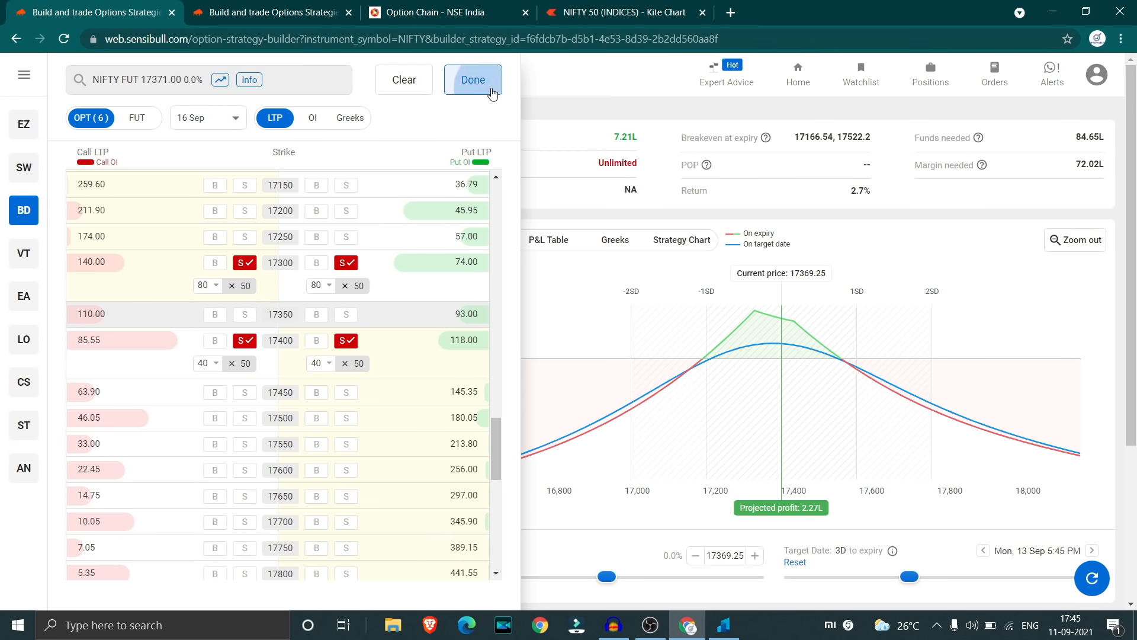
click(473, 80)
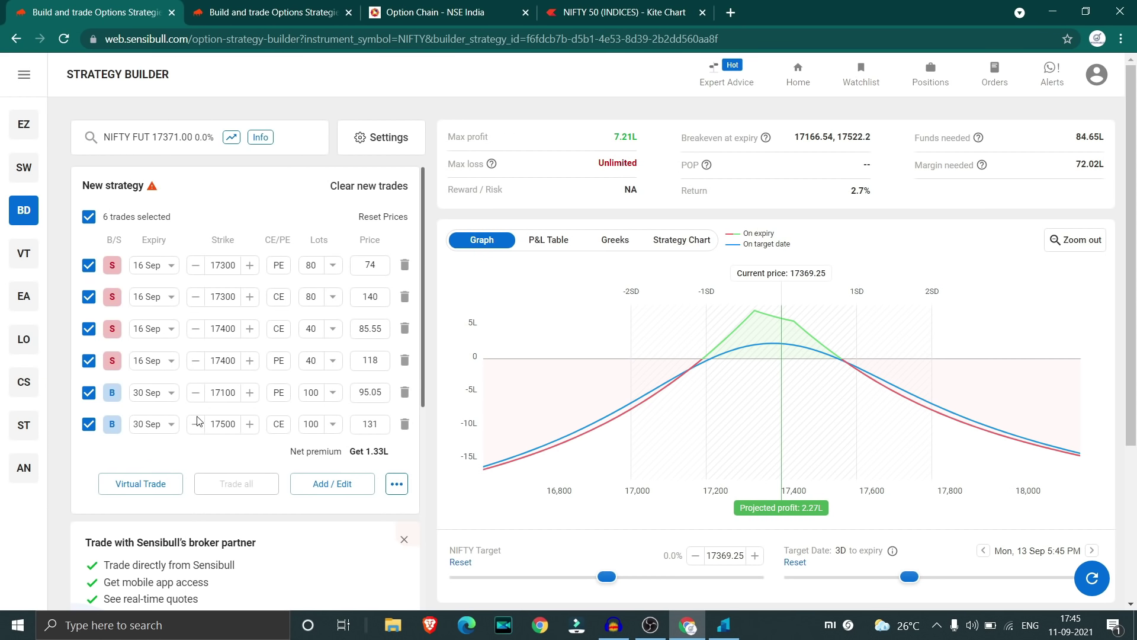
mouse_move(150, 399)
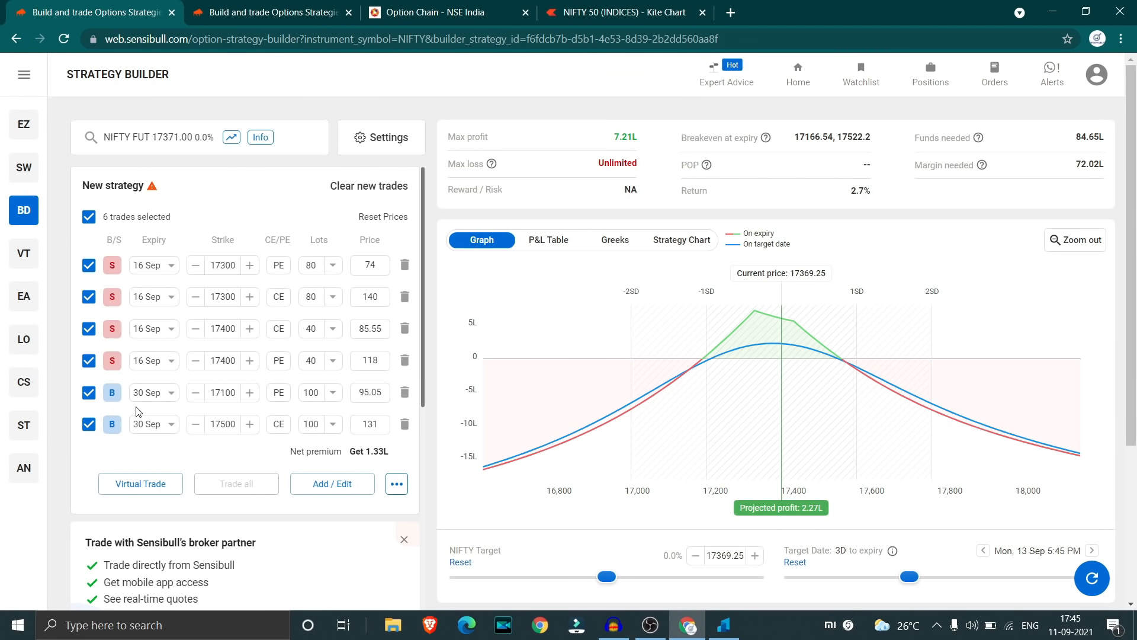
mouse_move(220, 411)
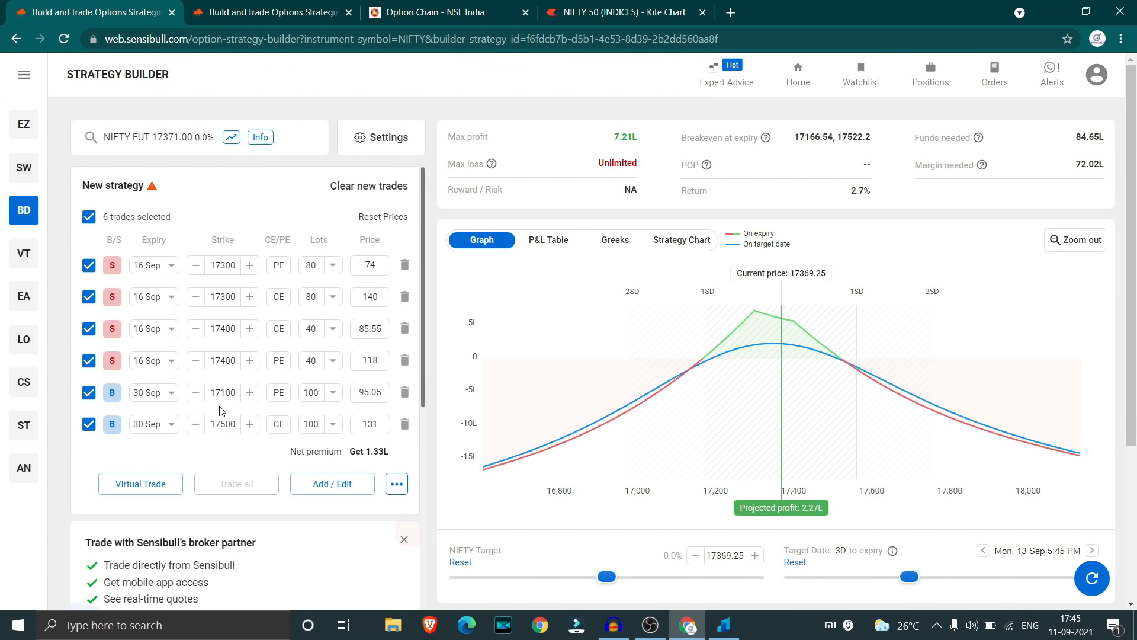
mouse_move(199, 443)
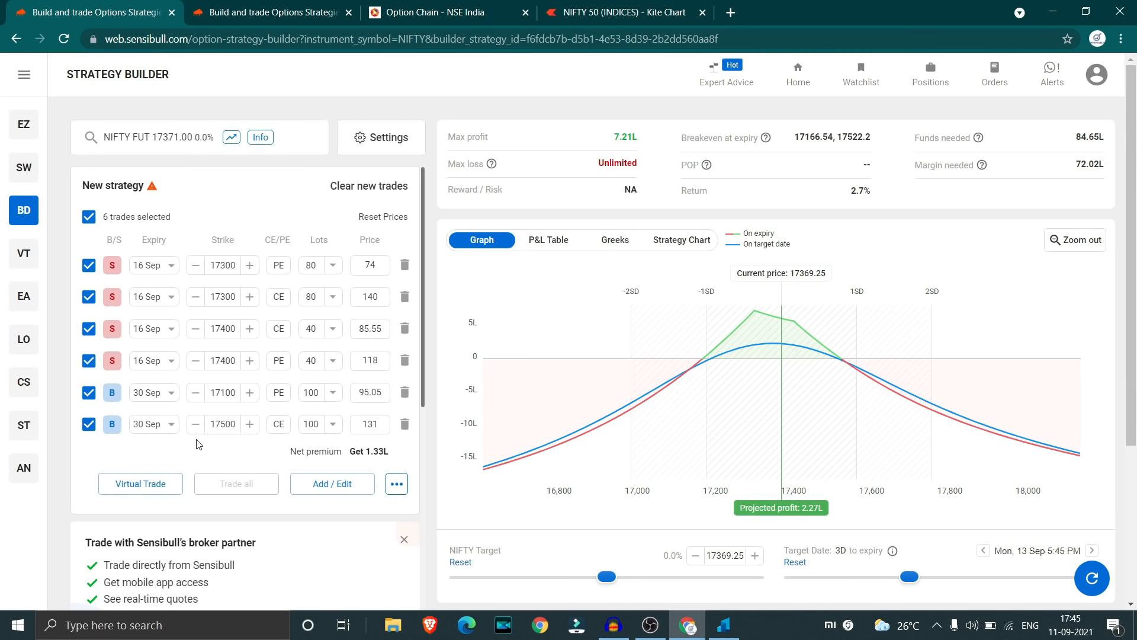
mouse_move(274, 447)
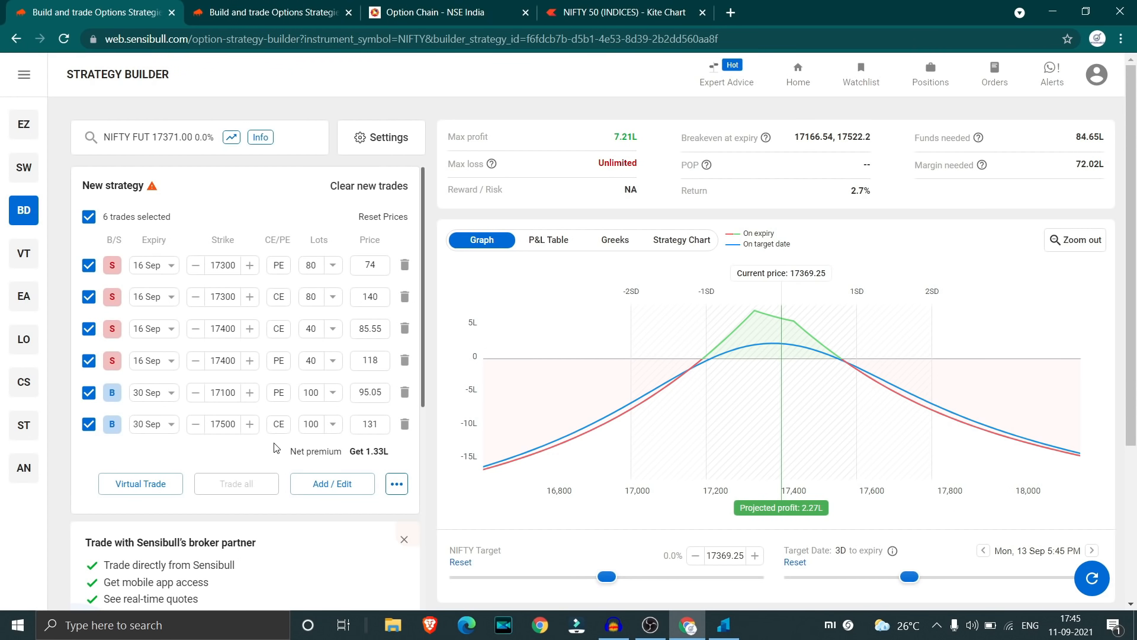
mouse_move(781, 334)
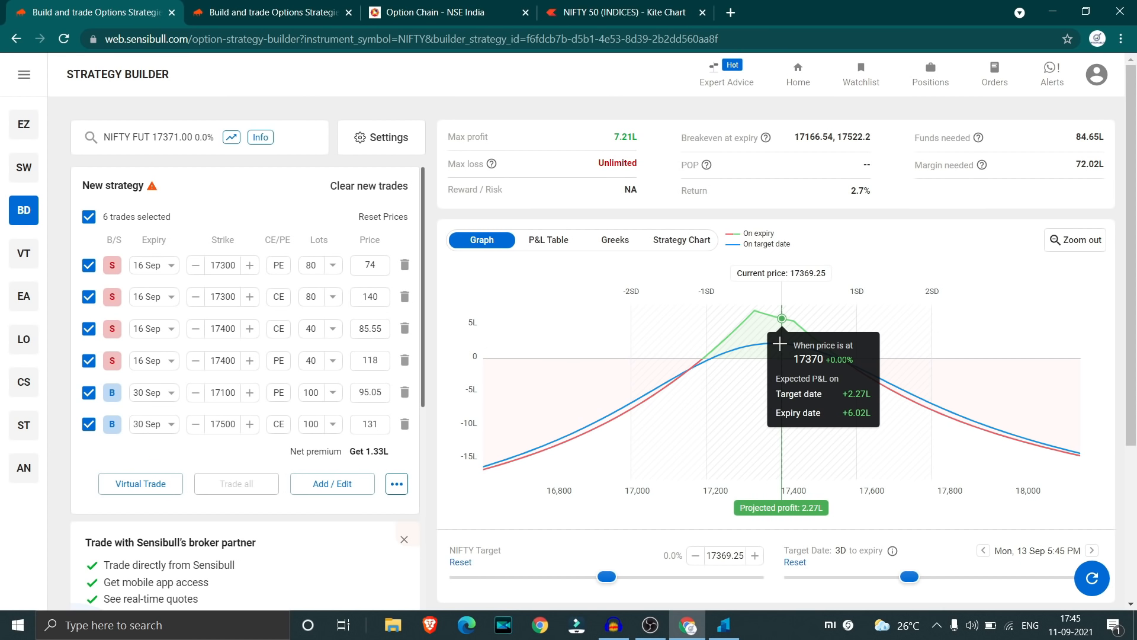
mouse_move(817, 357)
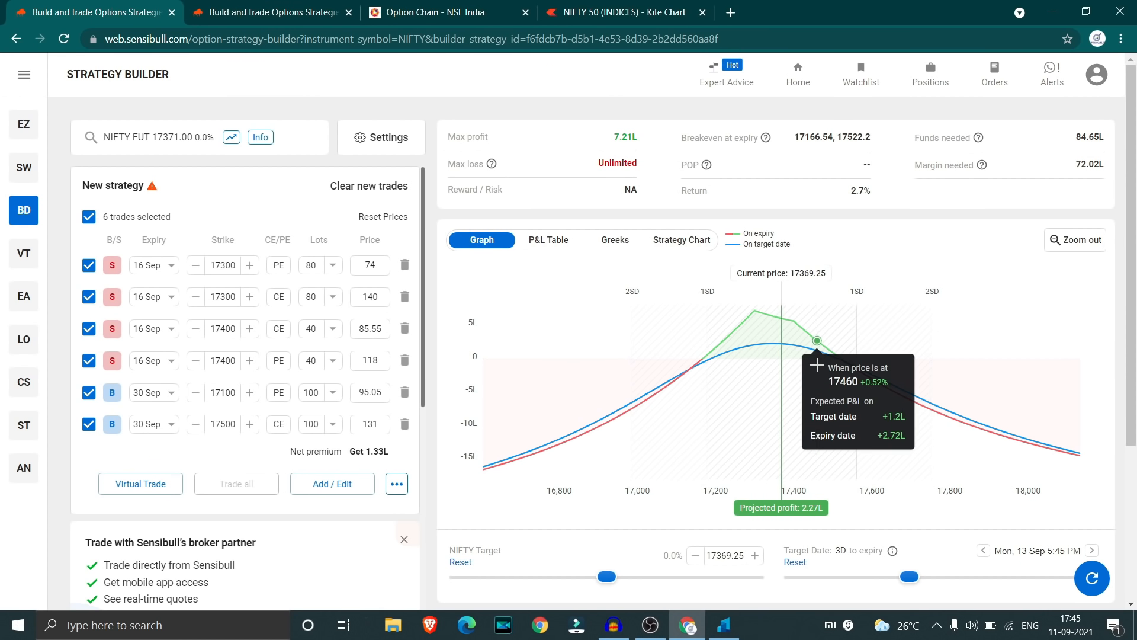
mouse_move(837, 362)
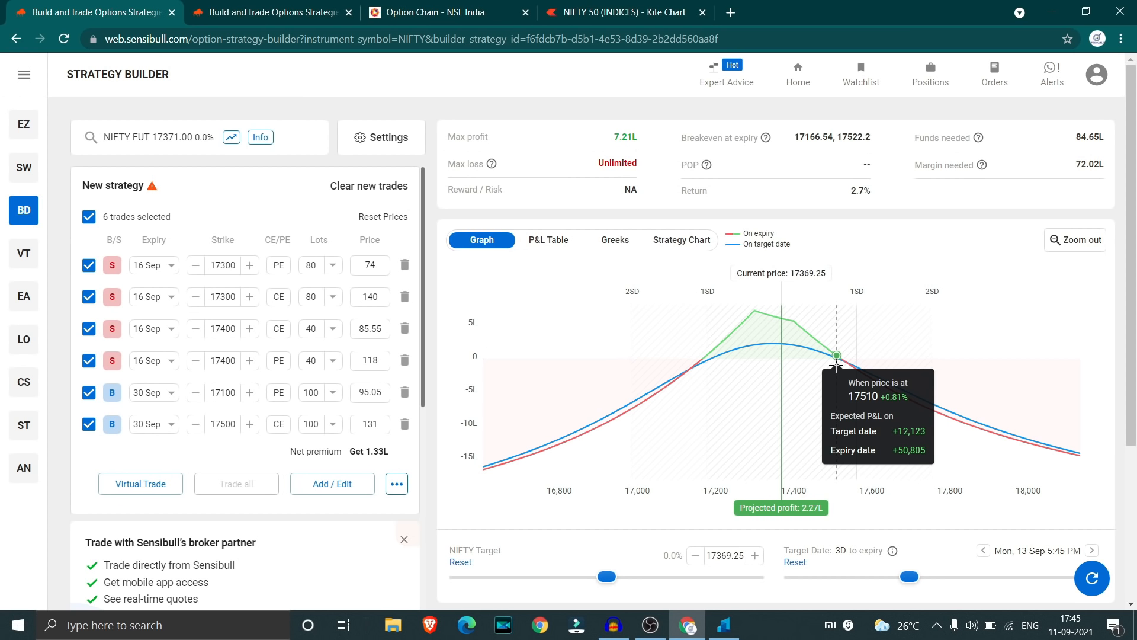
mouse_move(860, 147)
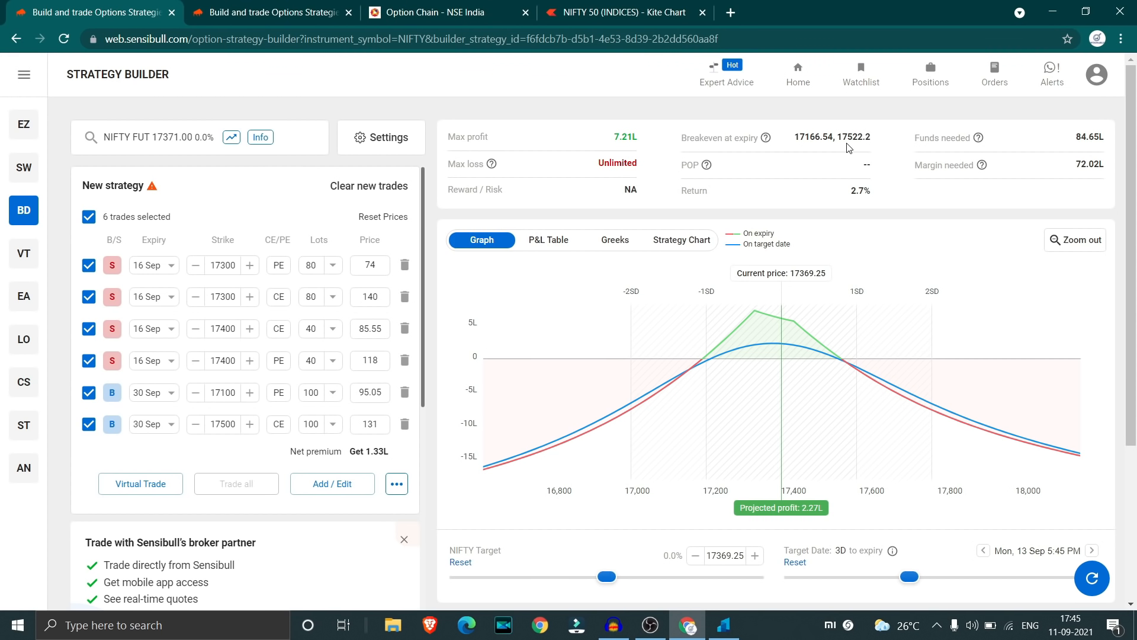
mouse_move(824, 156)
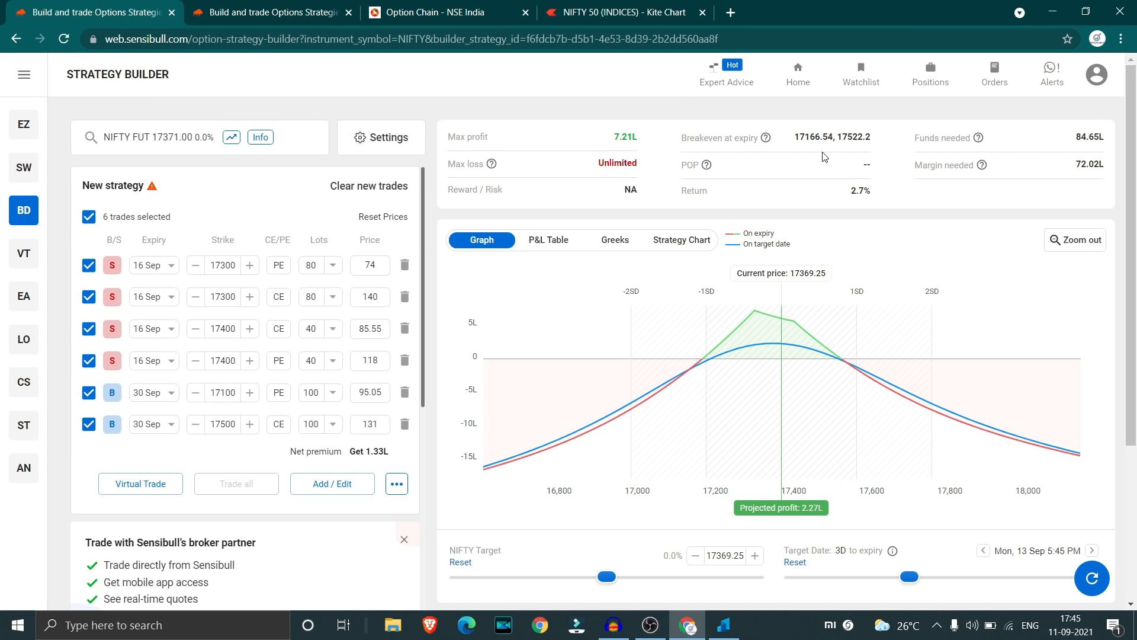
mouse_move(830, 157)
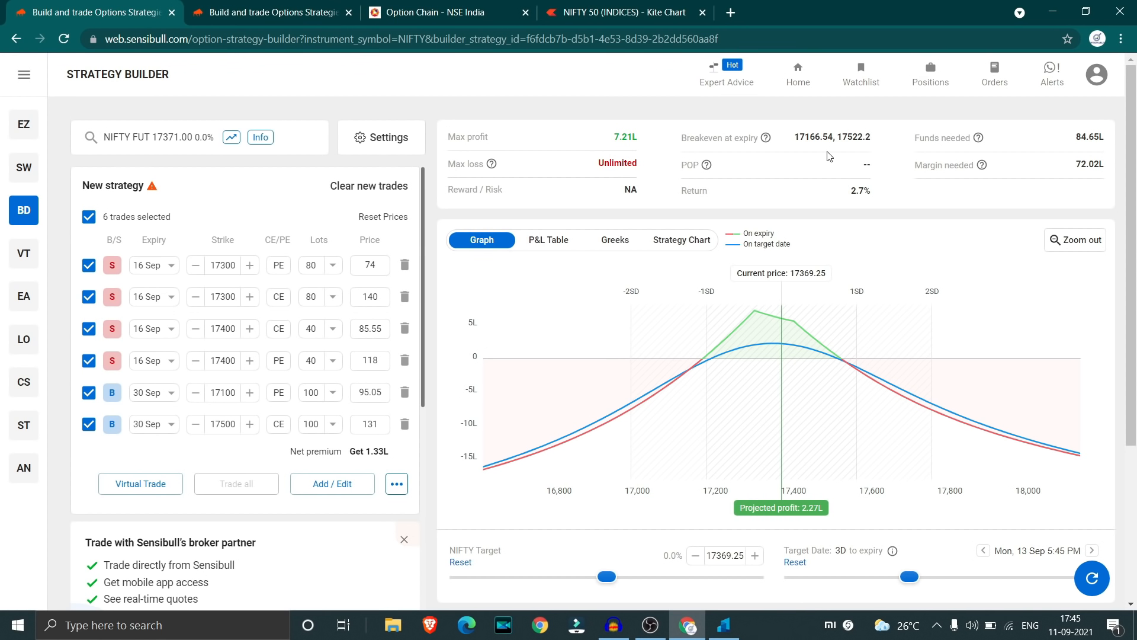
mouse_move(817, 153)
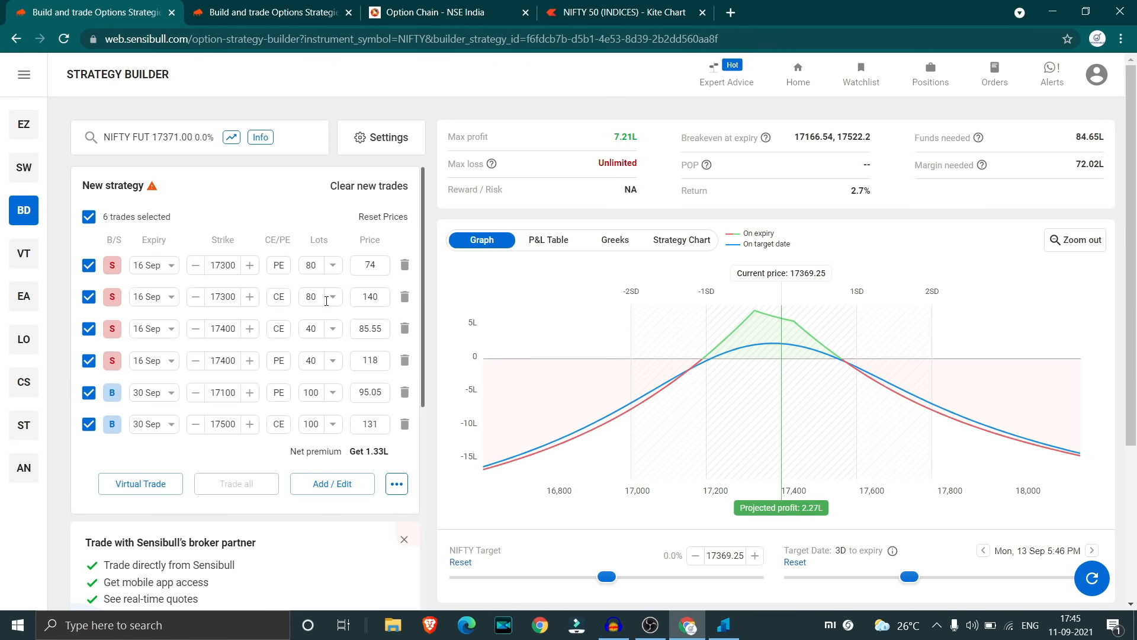
mouse_move(336, 269)
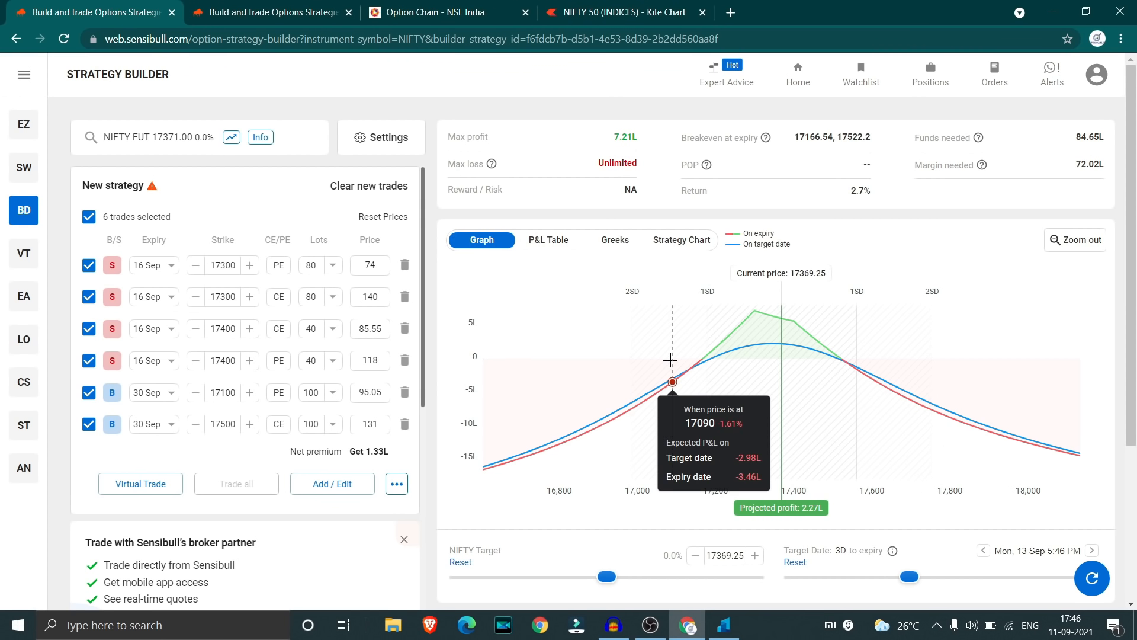
mouse_move(657, 324)
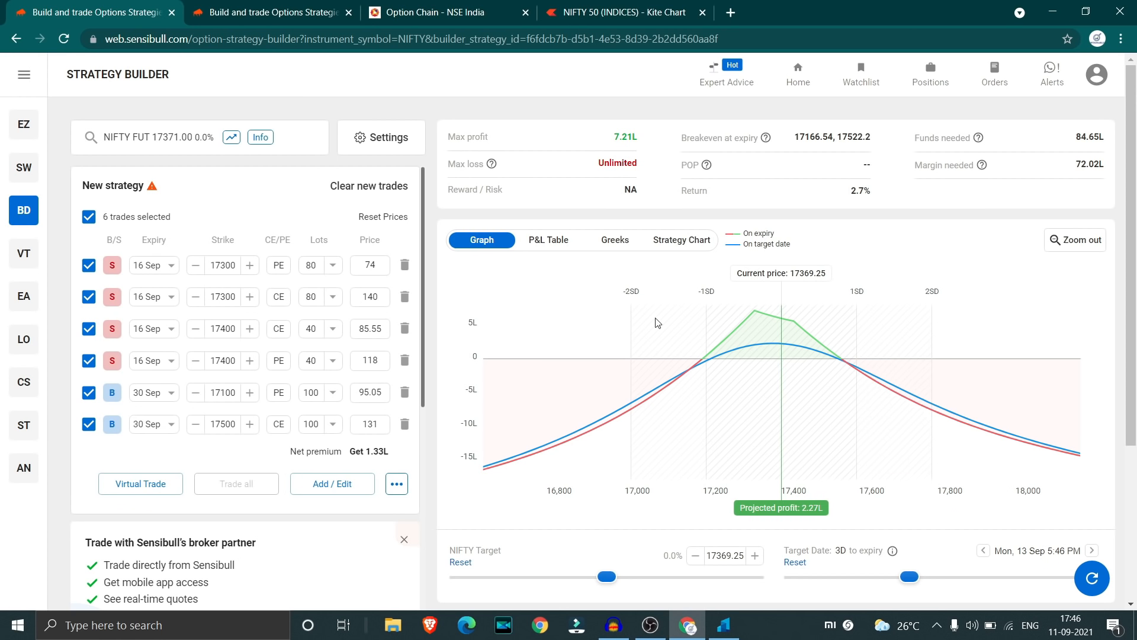
mouse_move(697, 260)
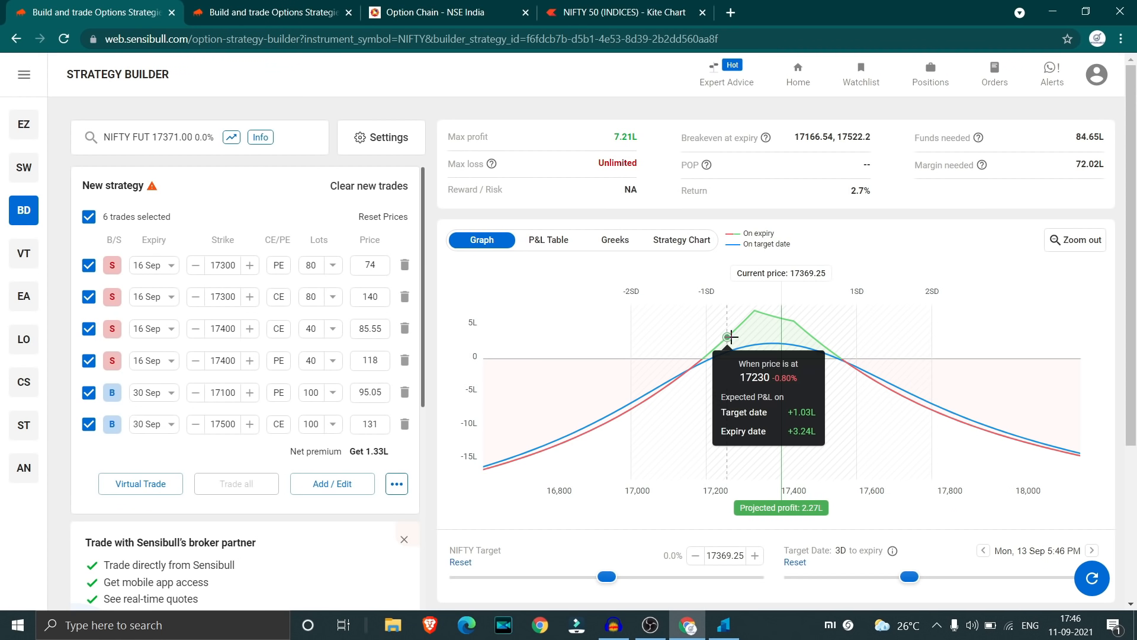
mouse_move(870, 383)
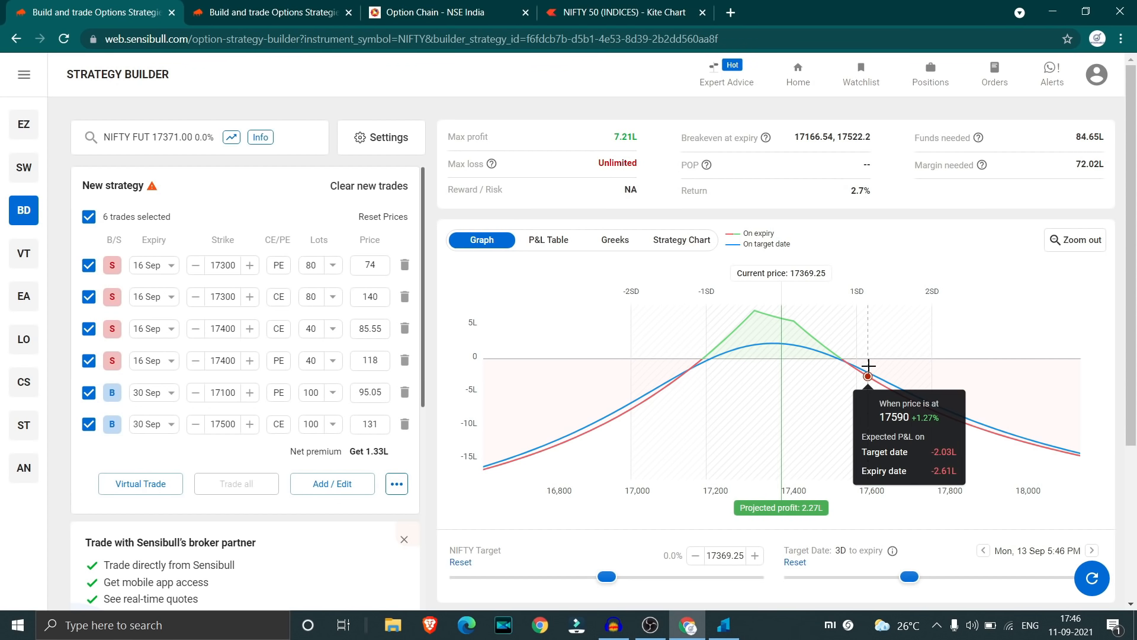
mouse_move(872, 368)
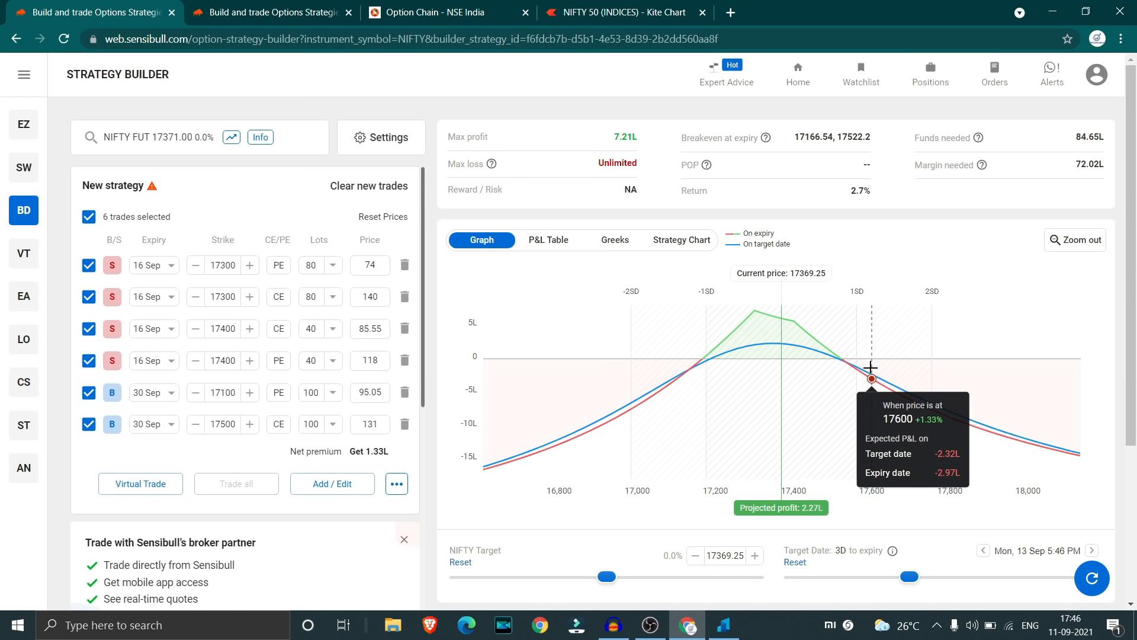
mouse_move(908, 375)
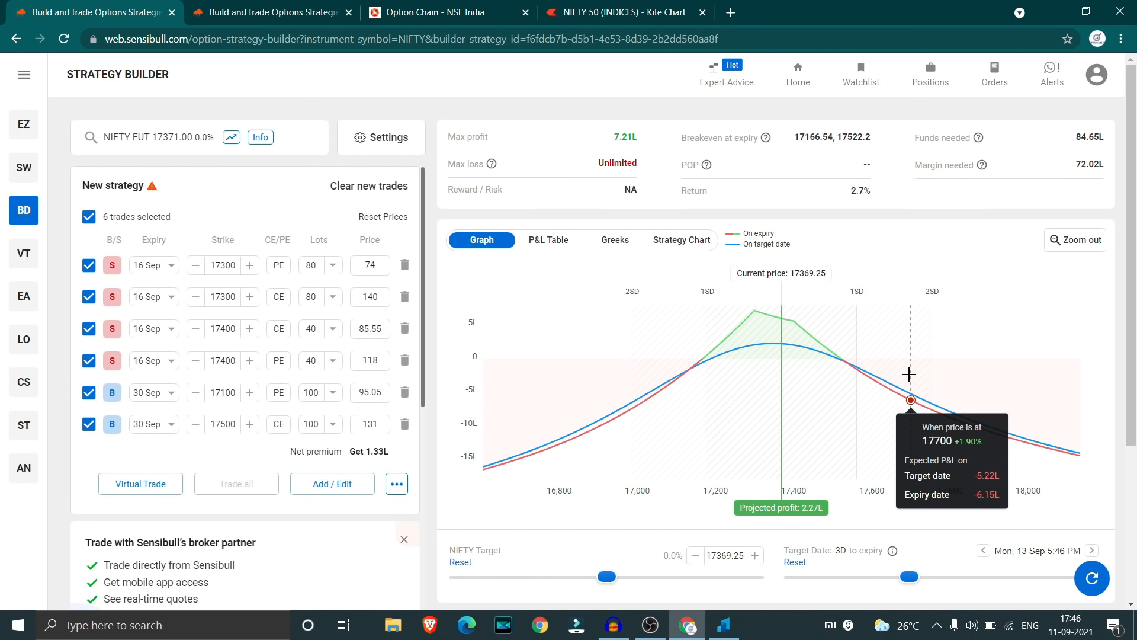
mouse_move(601, 424)
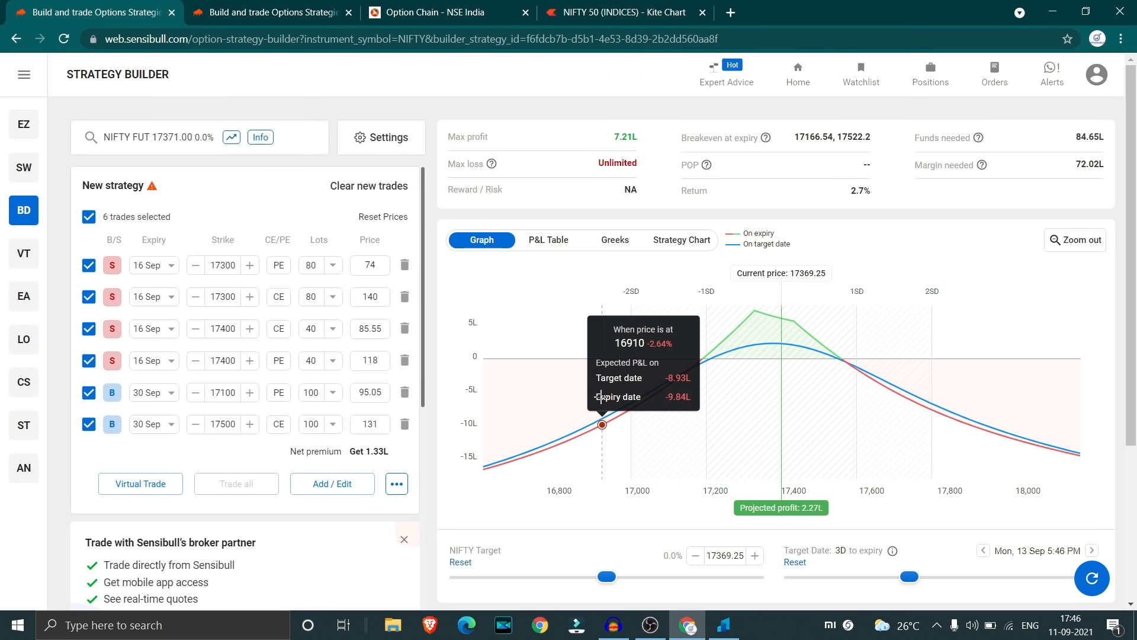
mouse_move(619, 389)
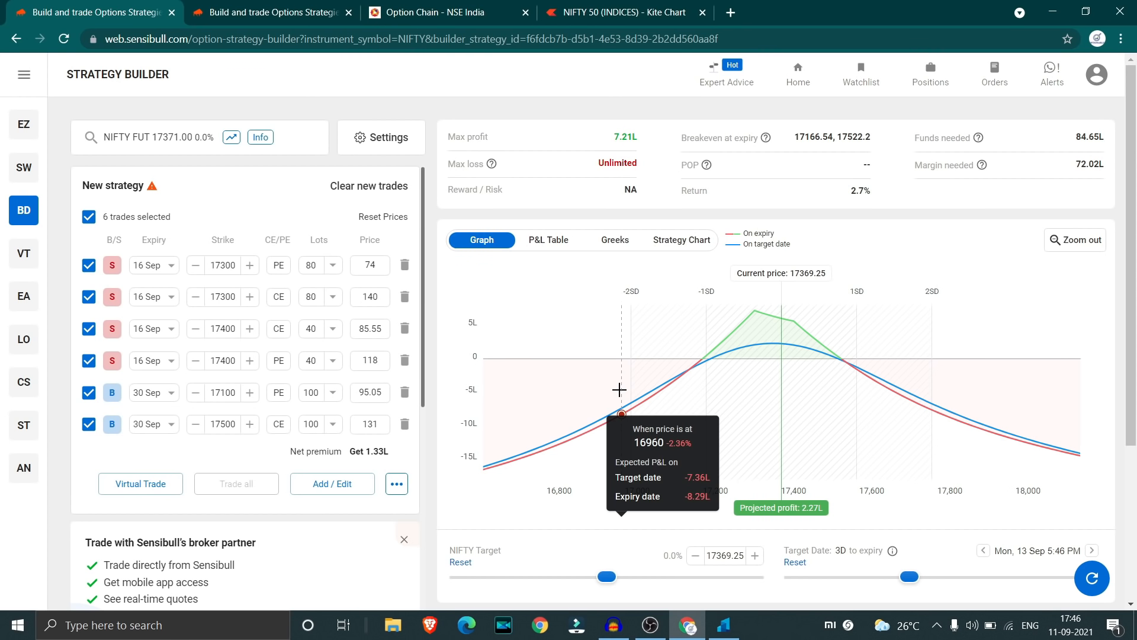
mouse_move(674, 381)
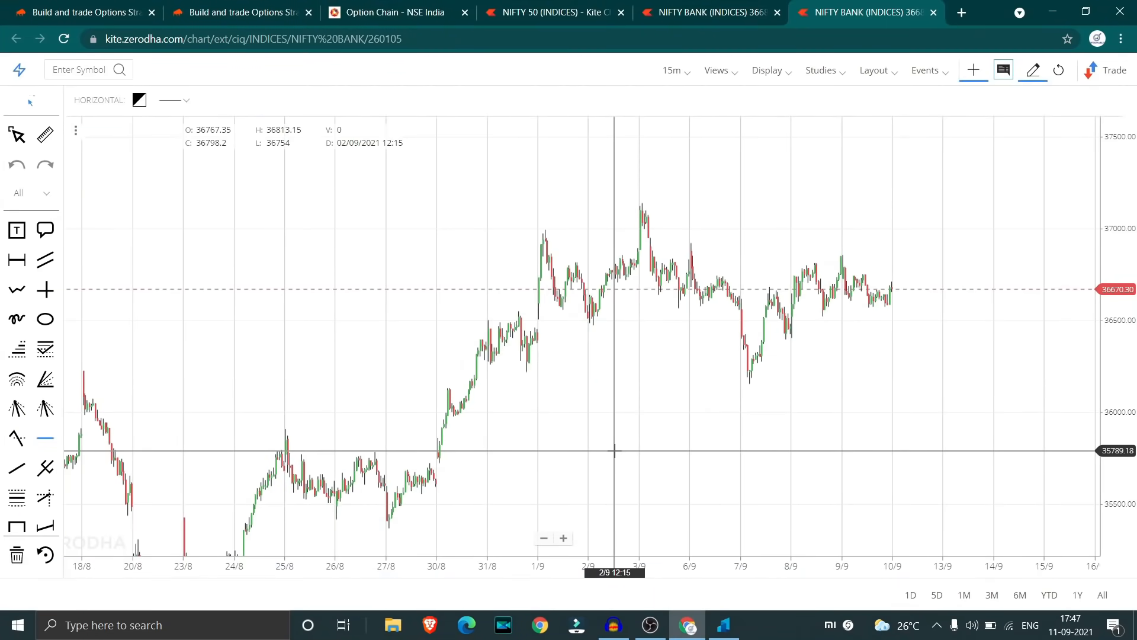
mouse_move(656, 384)
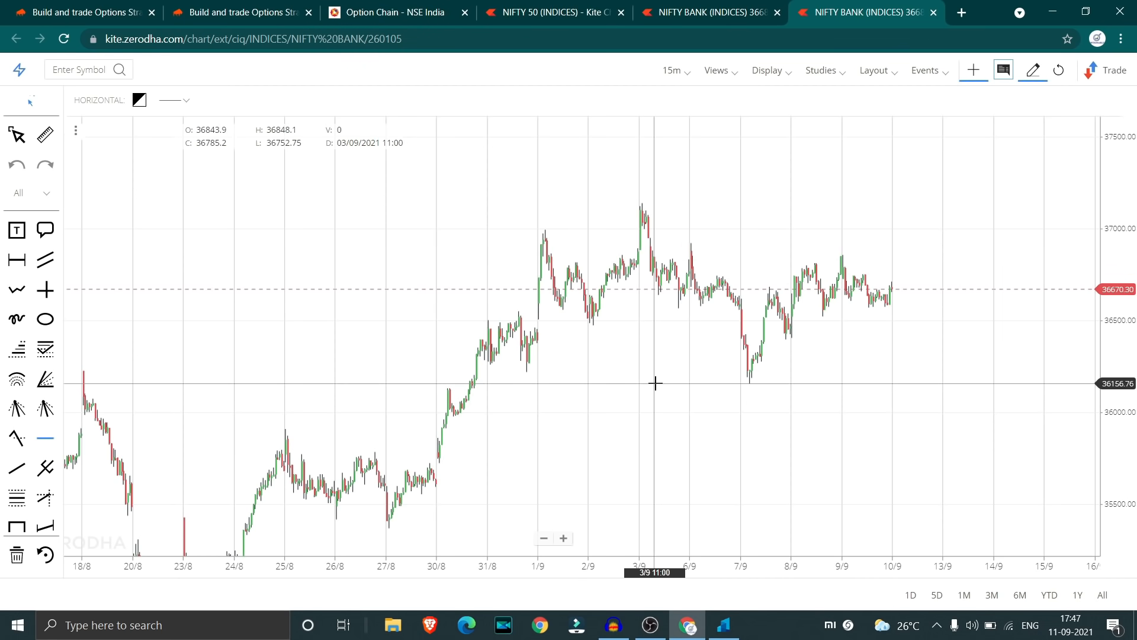
mouse_move(605, 374)
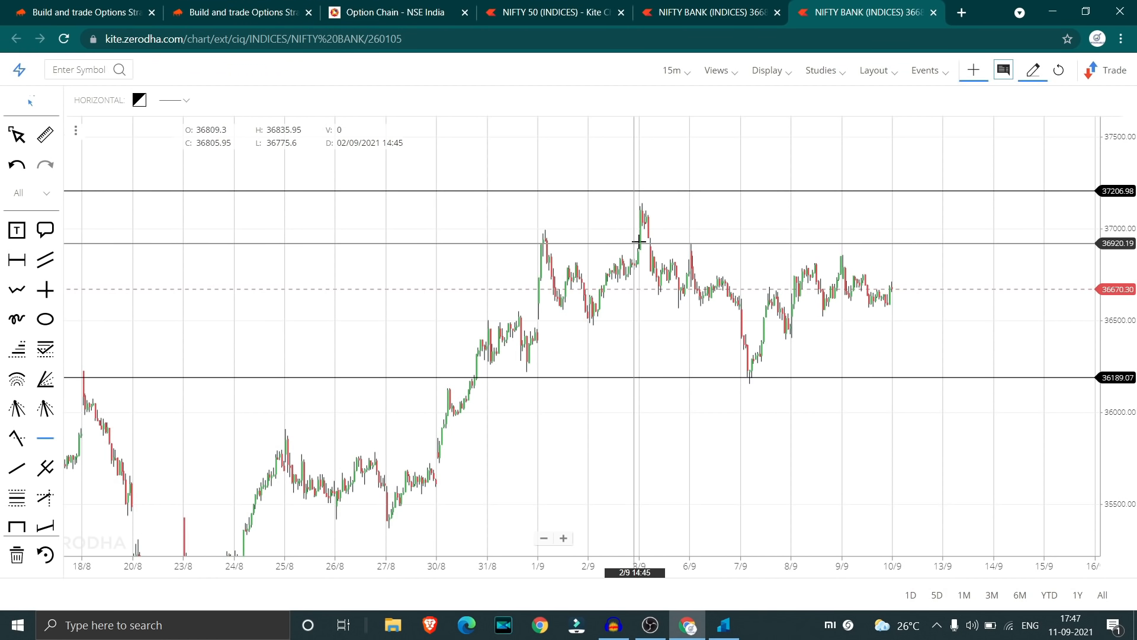
mouse_move(818, 297)
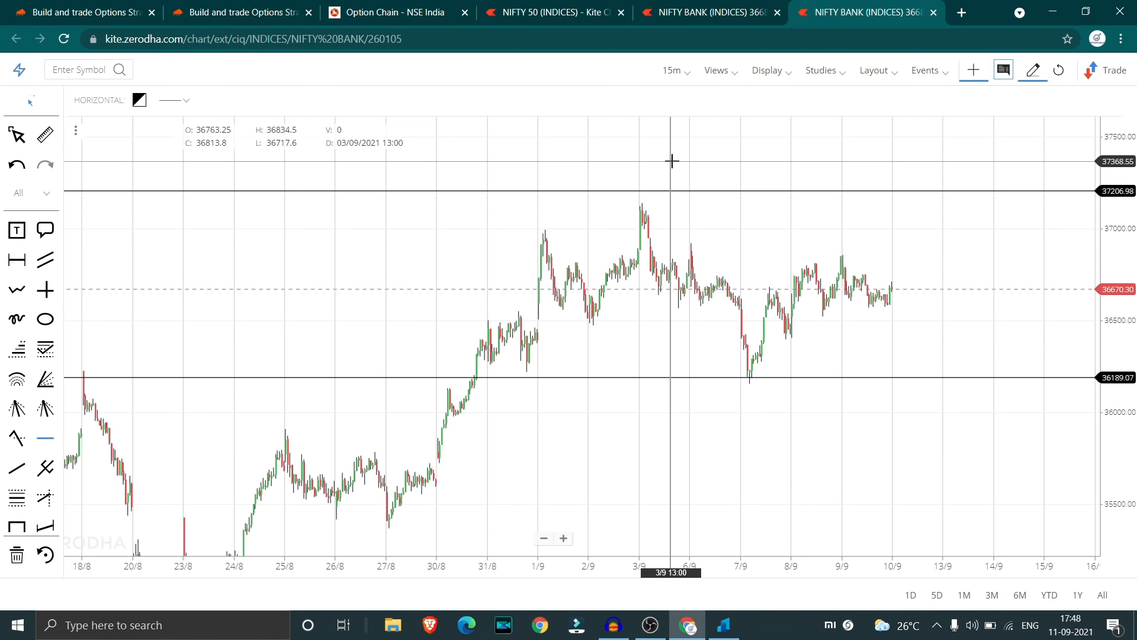
mouse_move(643, 109)
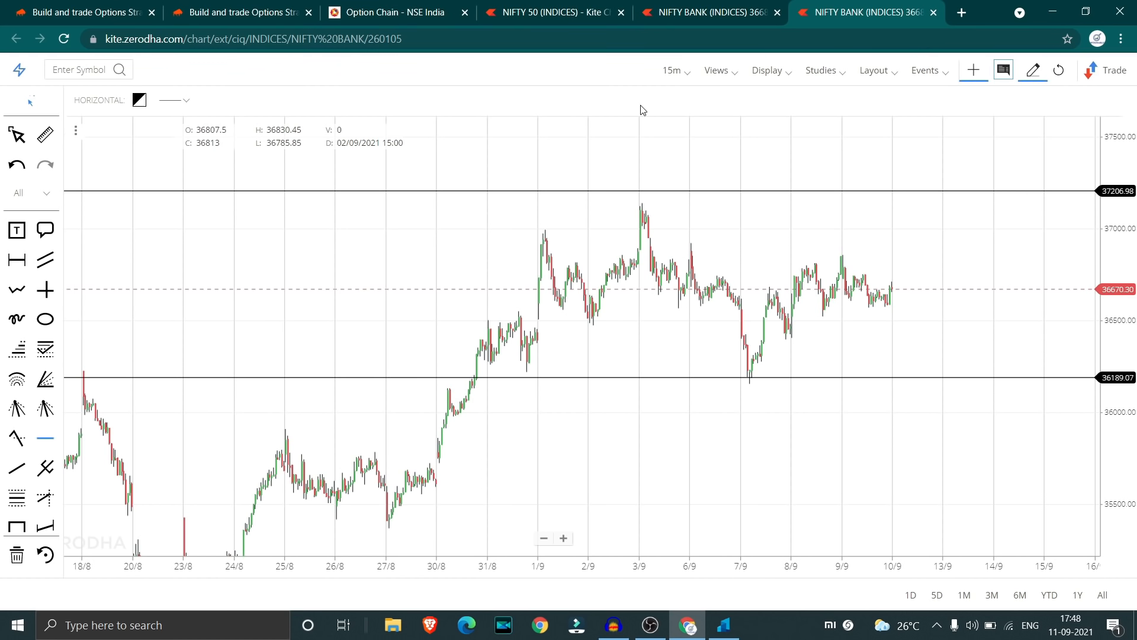
Review BANKNIFTY strikes around 36,100–36,500 on the NSE option chain, marking 36,500, then return to Sensibull
click(392, 11)
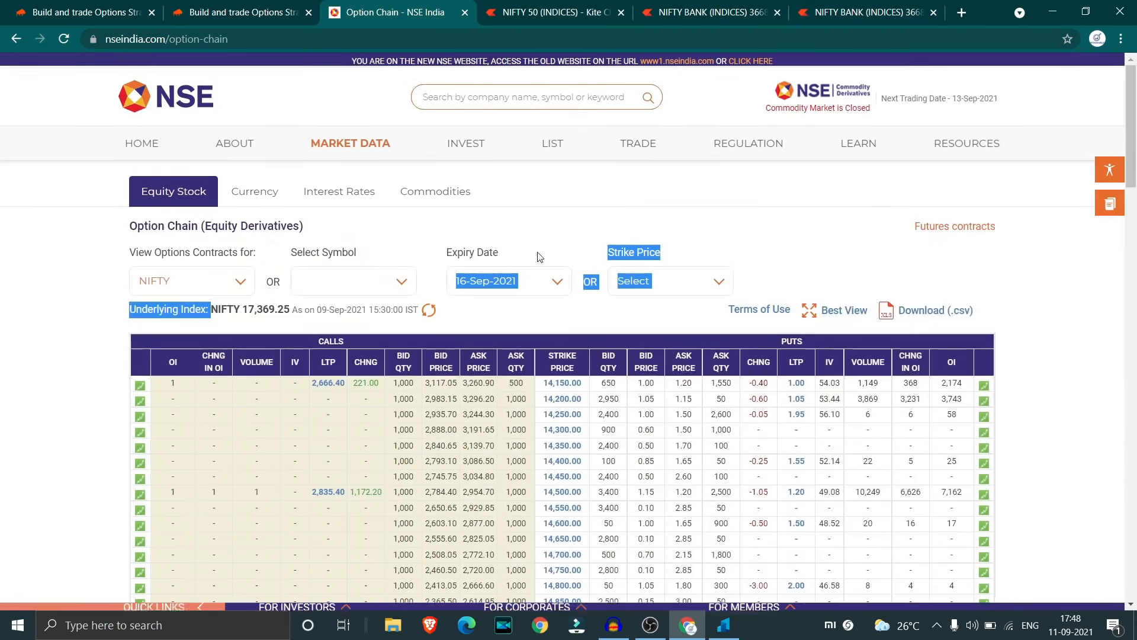
scroll(down, 3)
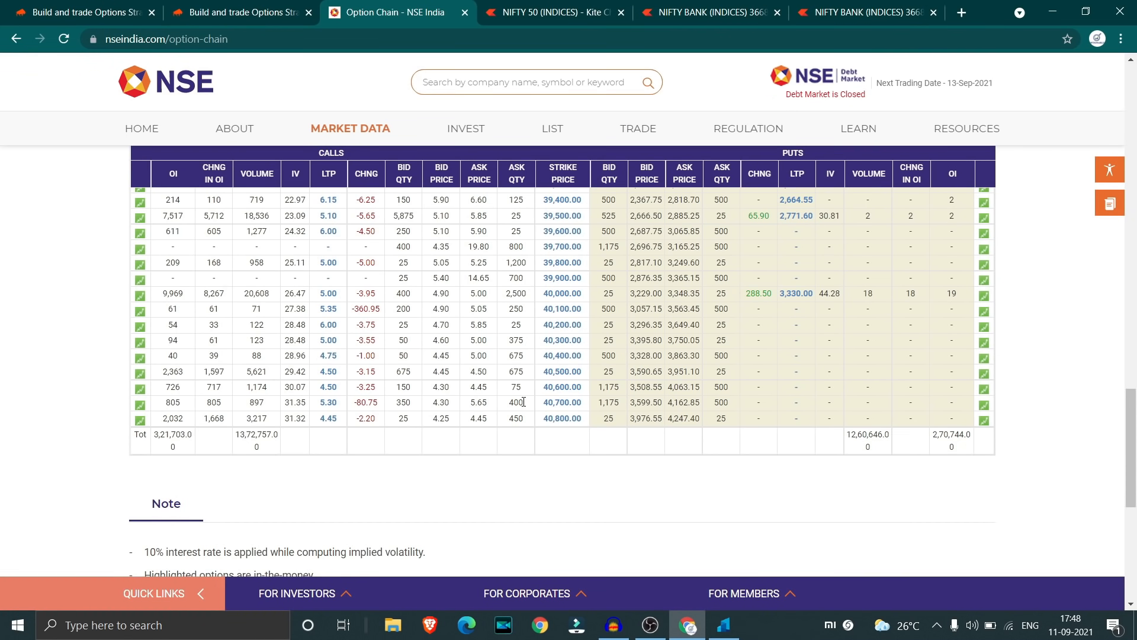
mouse_move(431, 387)
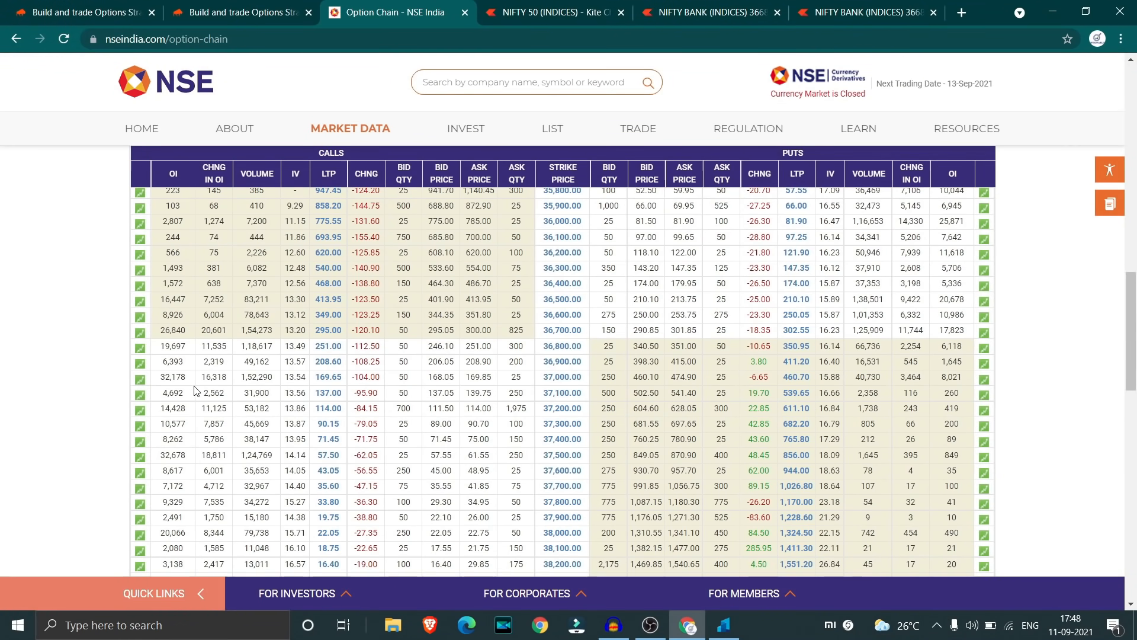
double_click(172, 377)
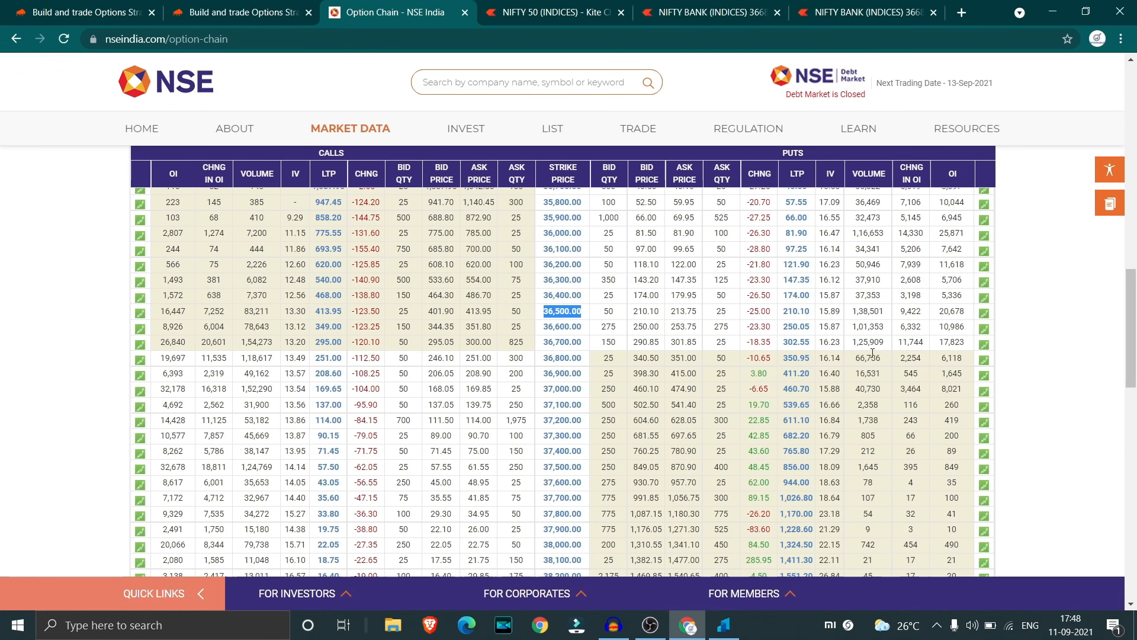
mouse_move(943, 260)
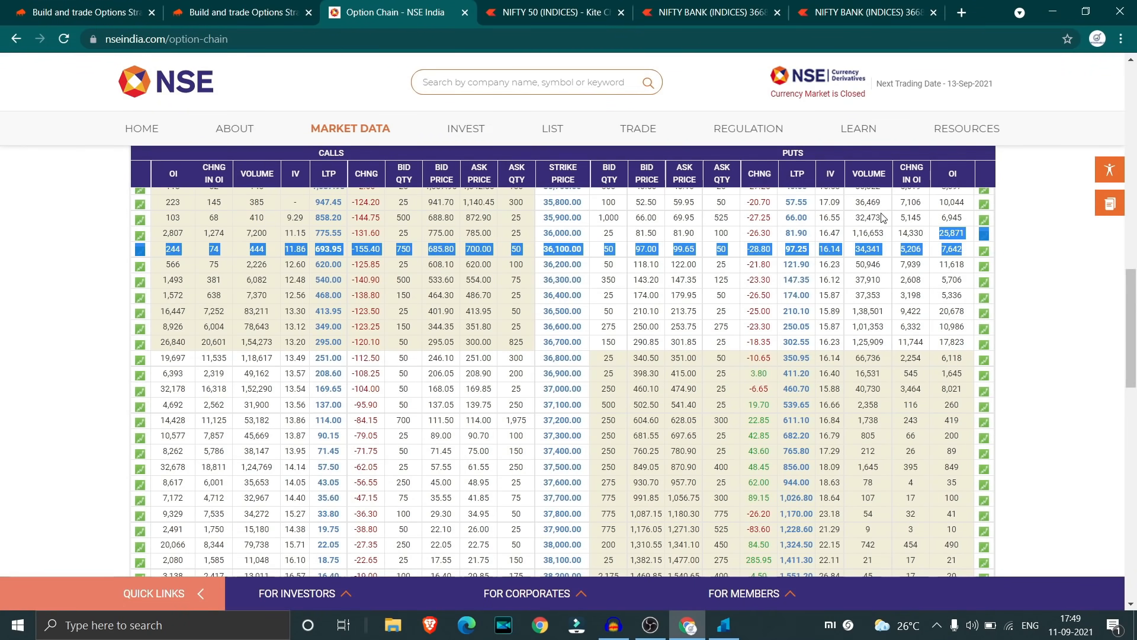
click(83, 12)
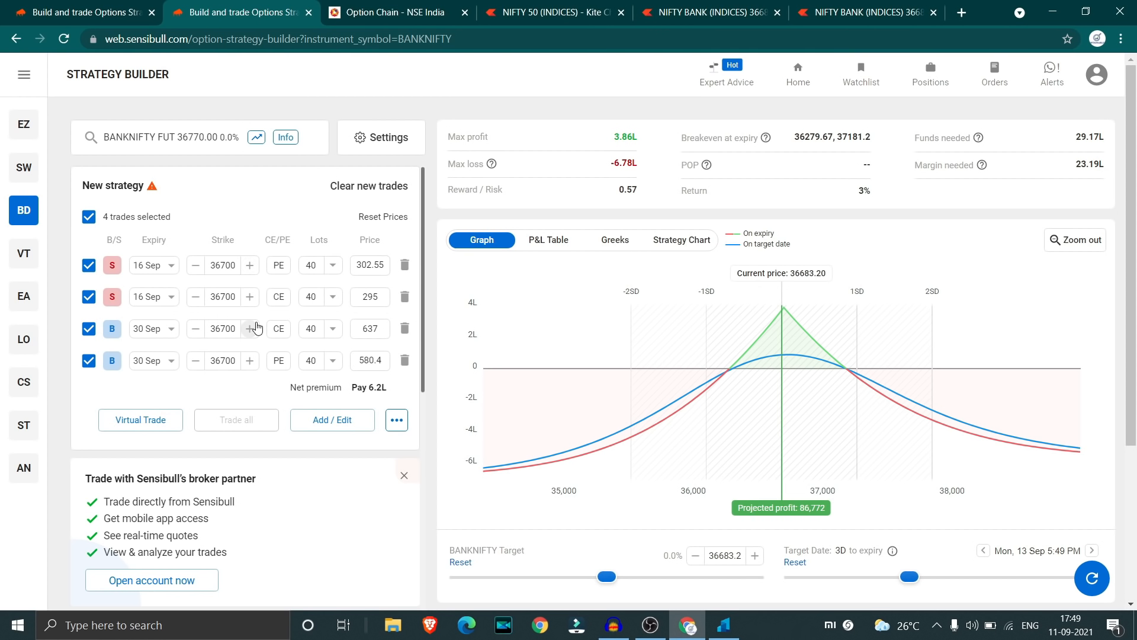
mouse_move(180, 360)
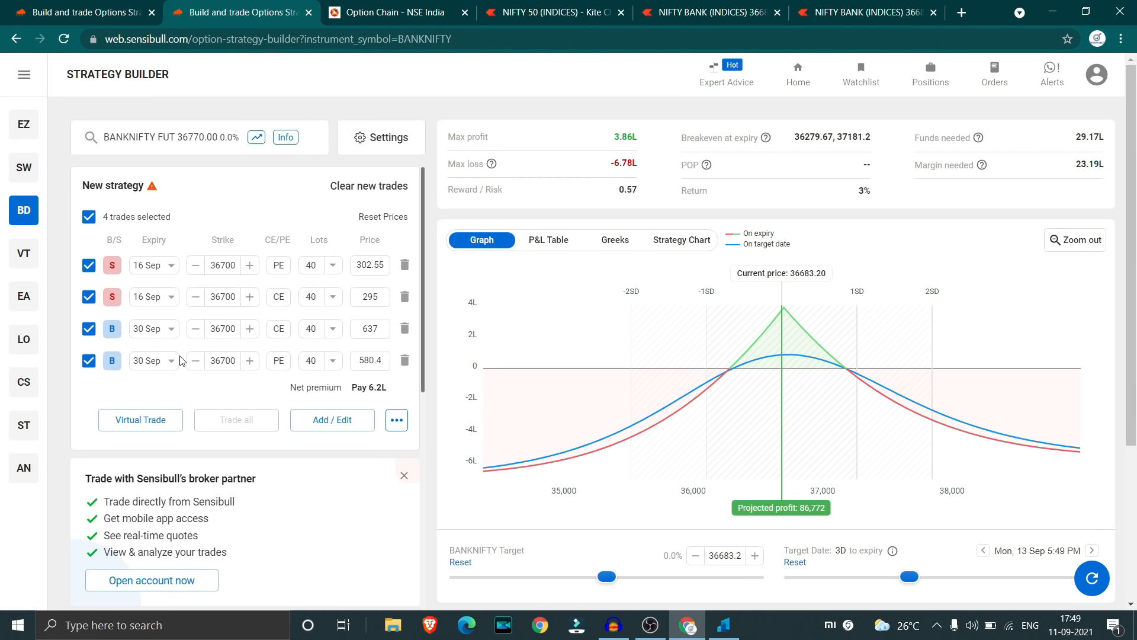
mouse_move(340, 254)
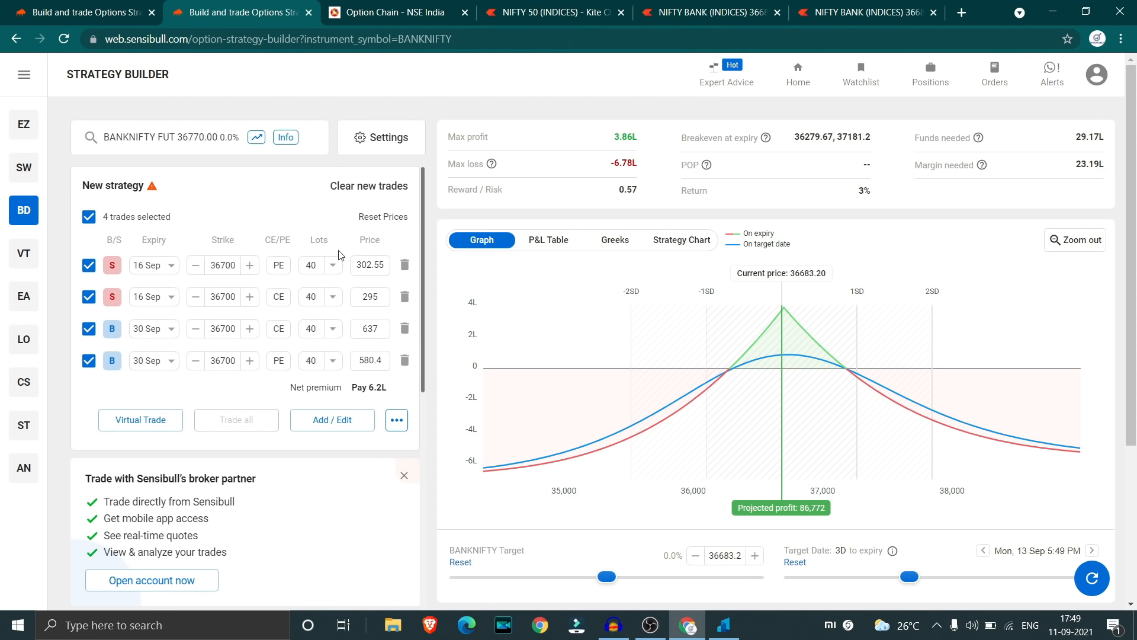
mouse_move(301, 349)
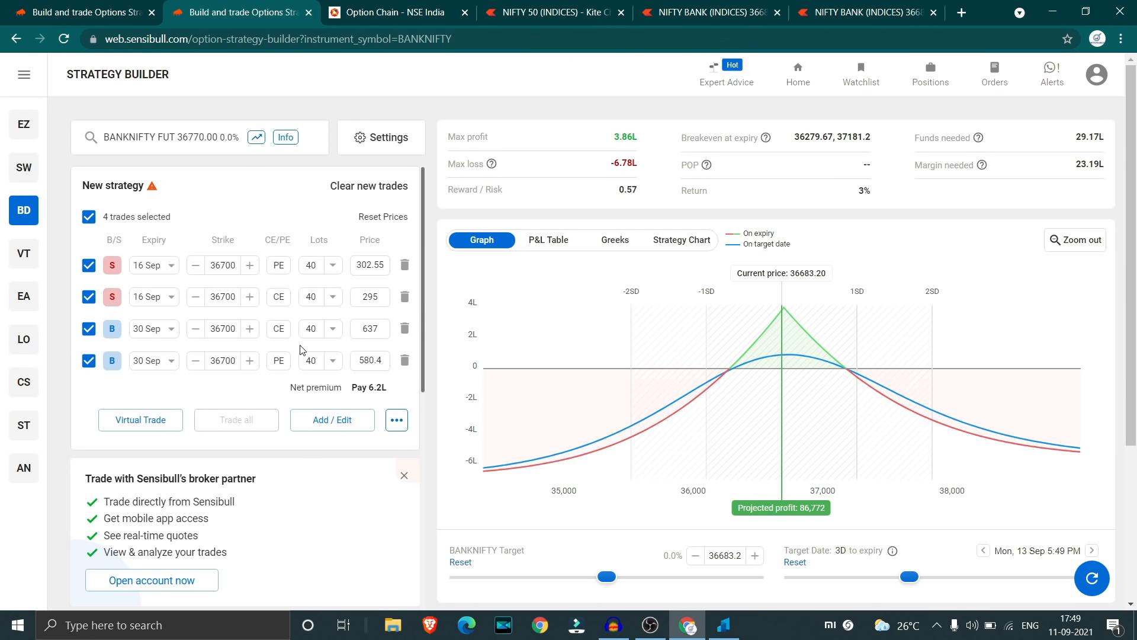
mouse_move(842, 145)
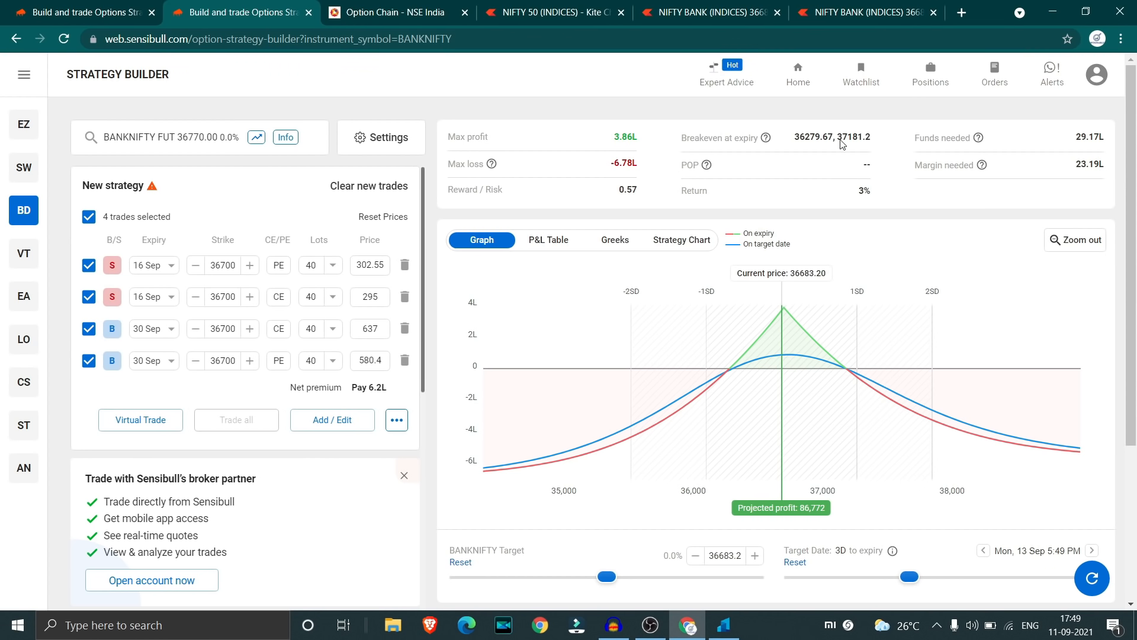
mouse_move(805, 166)
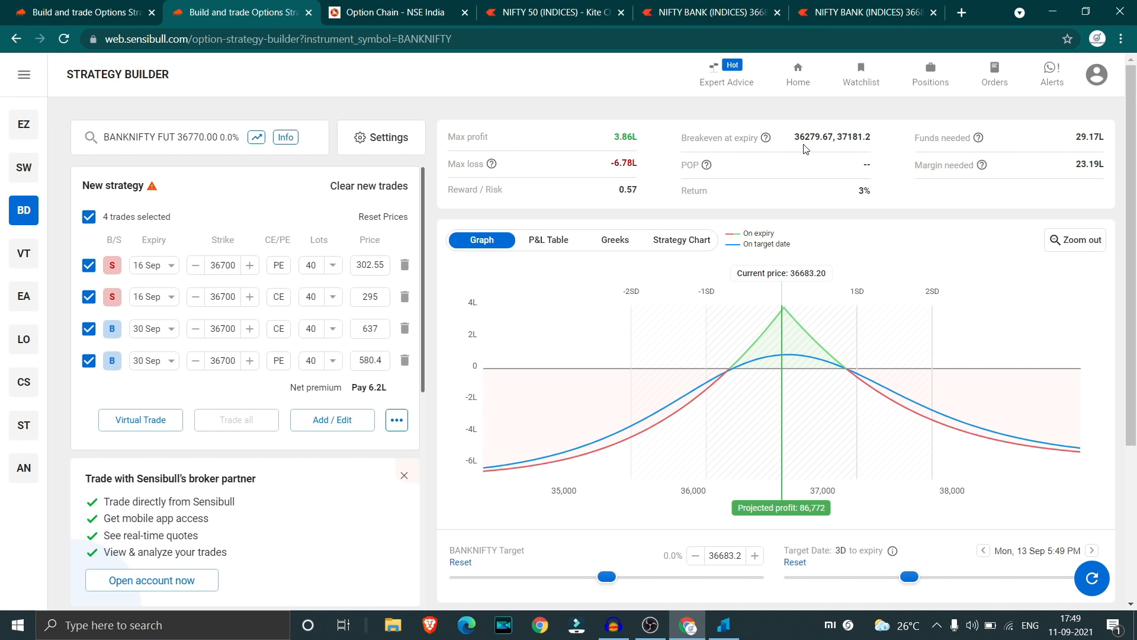
mouse_move(853, 147)
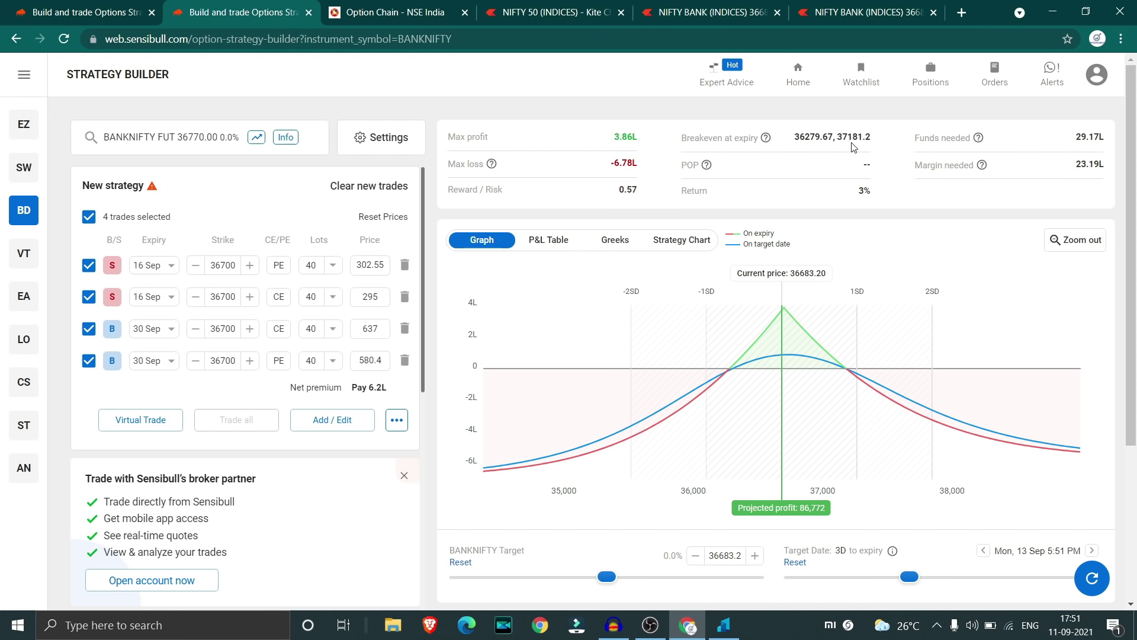
mouse_move(771, 280)
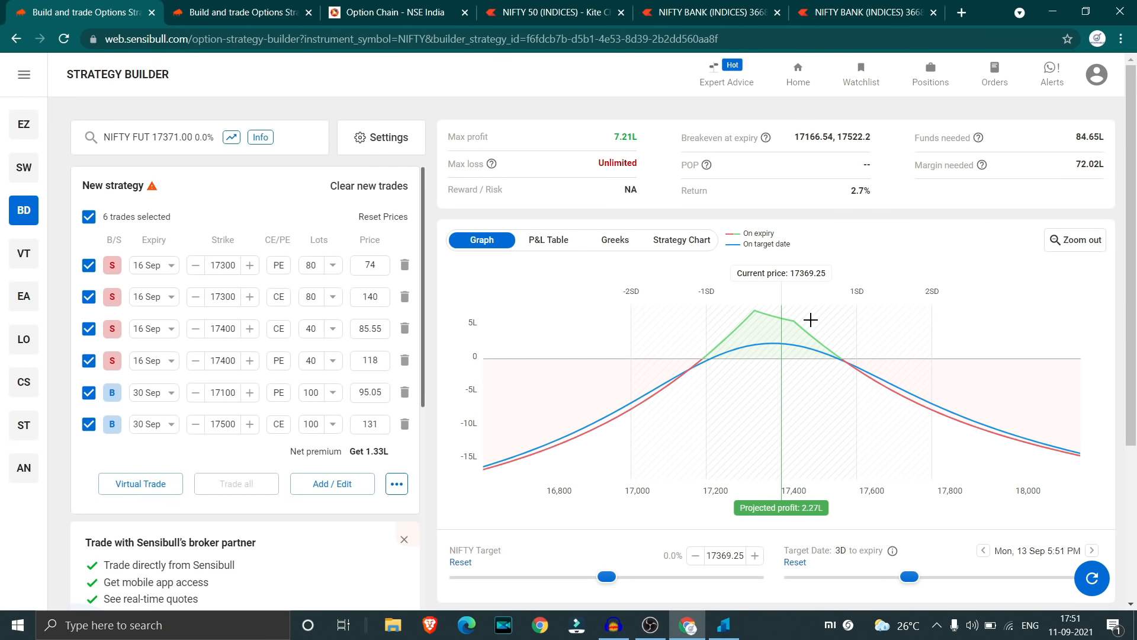
mouse_move(752, 296)
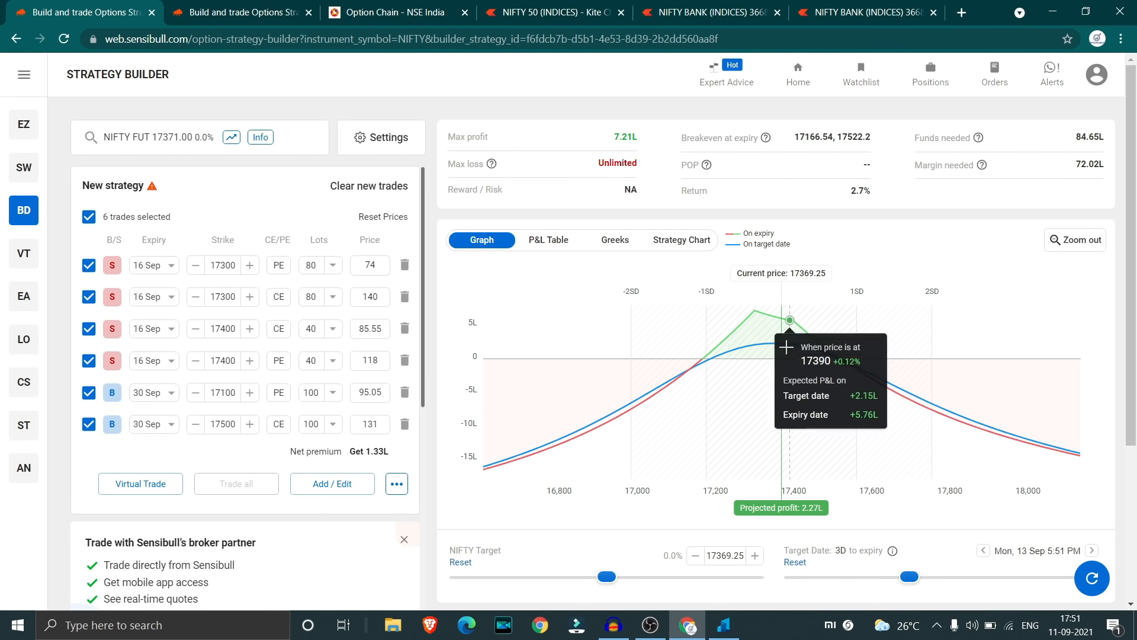
mouse_move(474, 6)
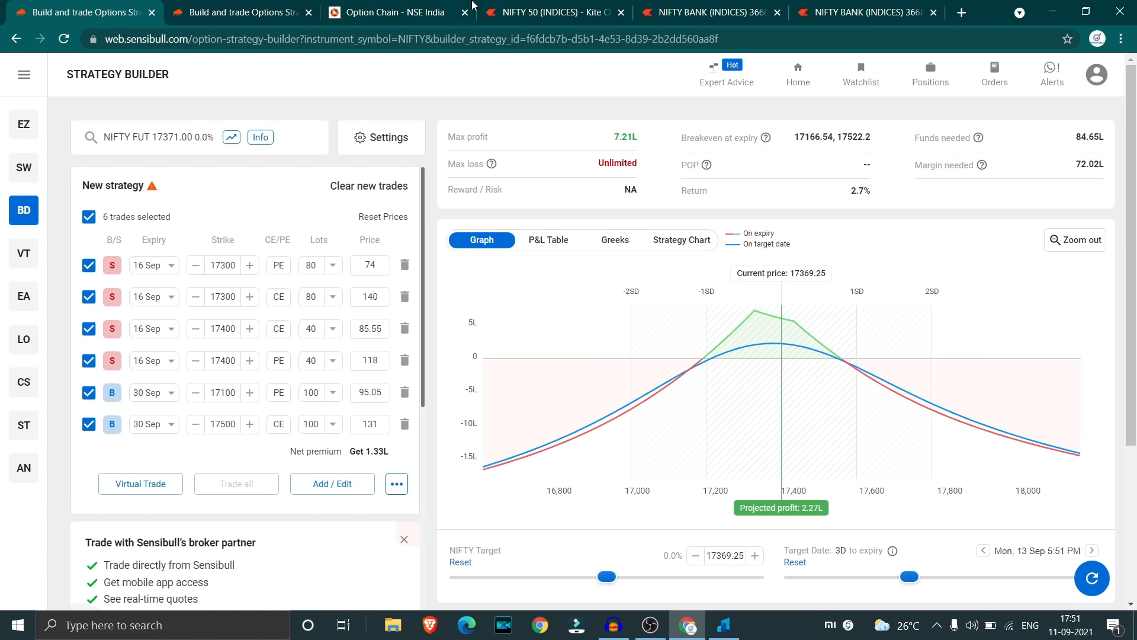
mouse_move(277, 6)
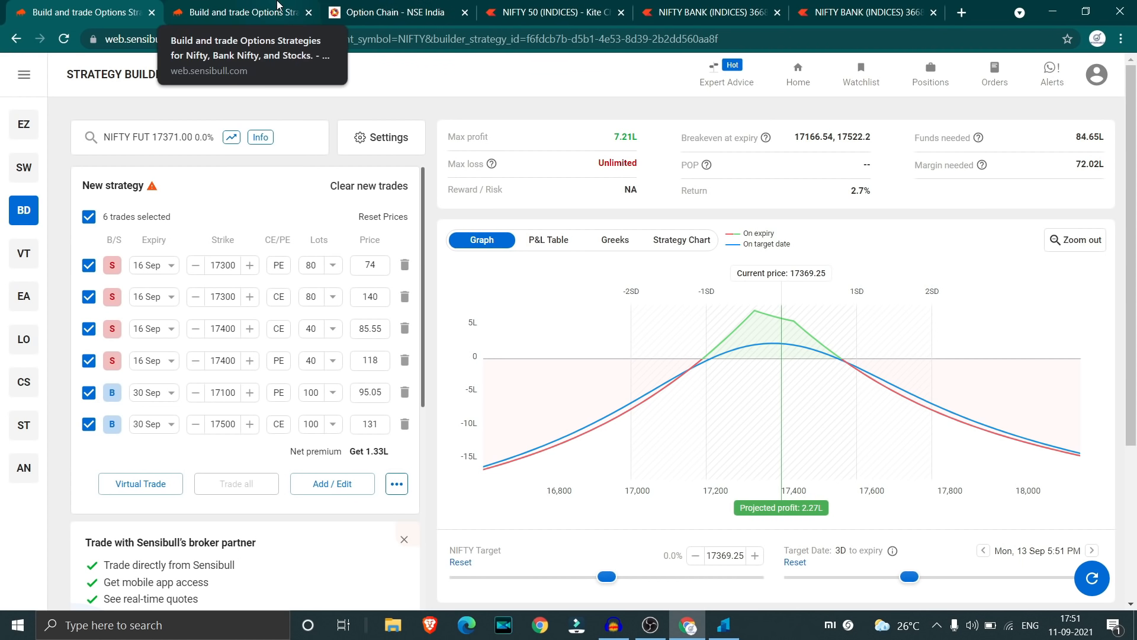
mouse_move(690, 310)
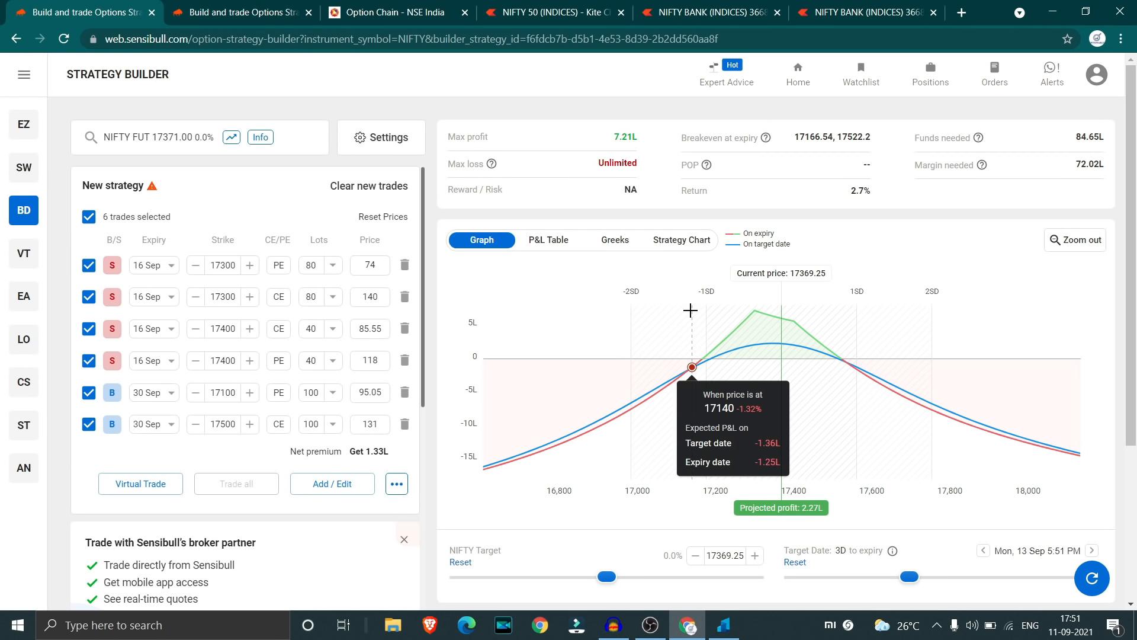